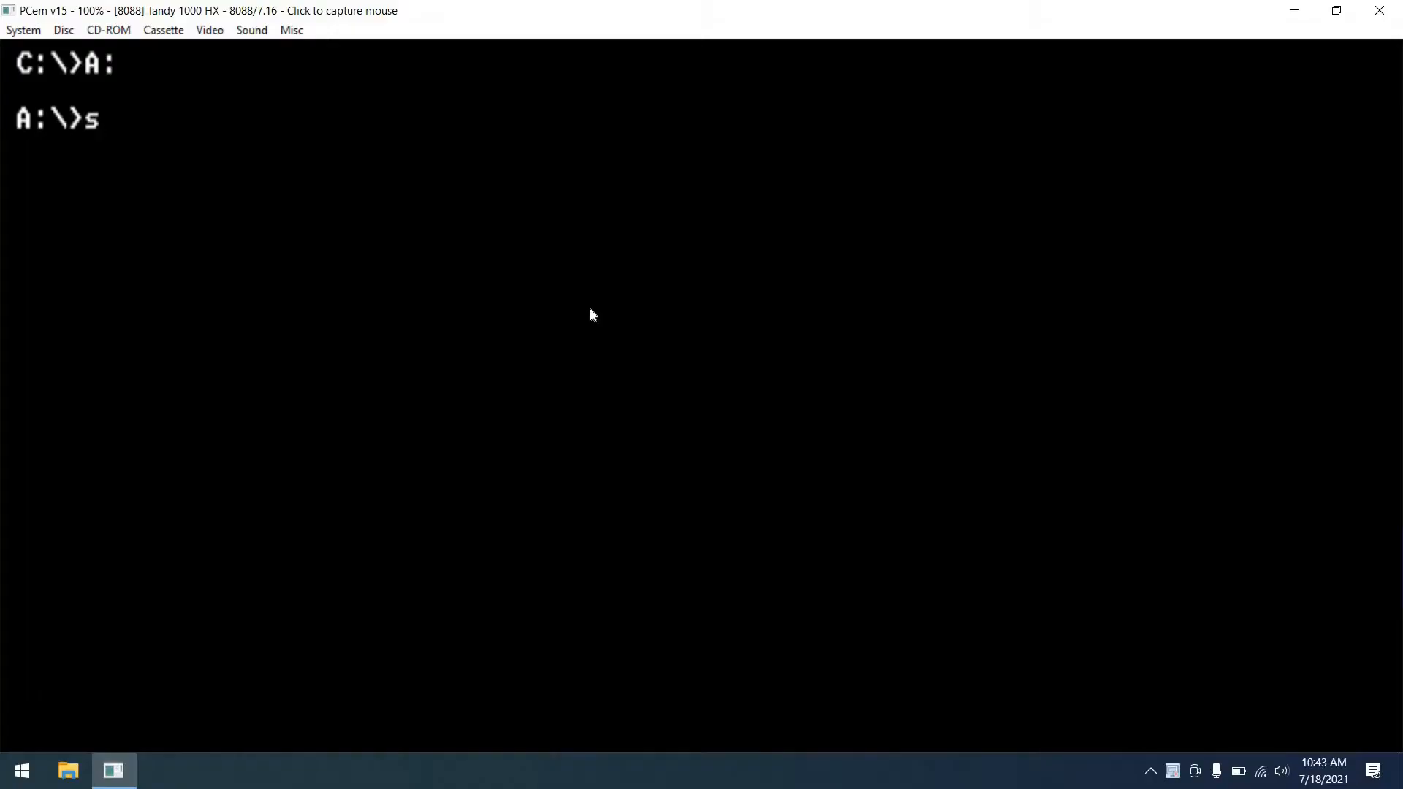
Step: Run Windows 3.0 Setup from drive A and install it into C:\WINDOWS
type("etup")
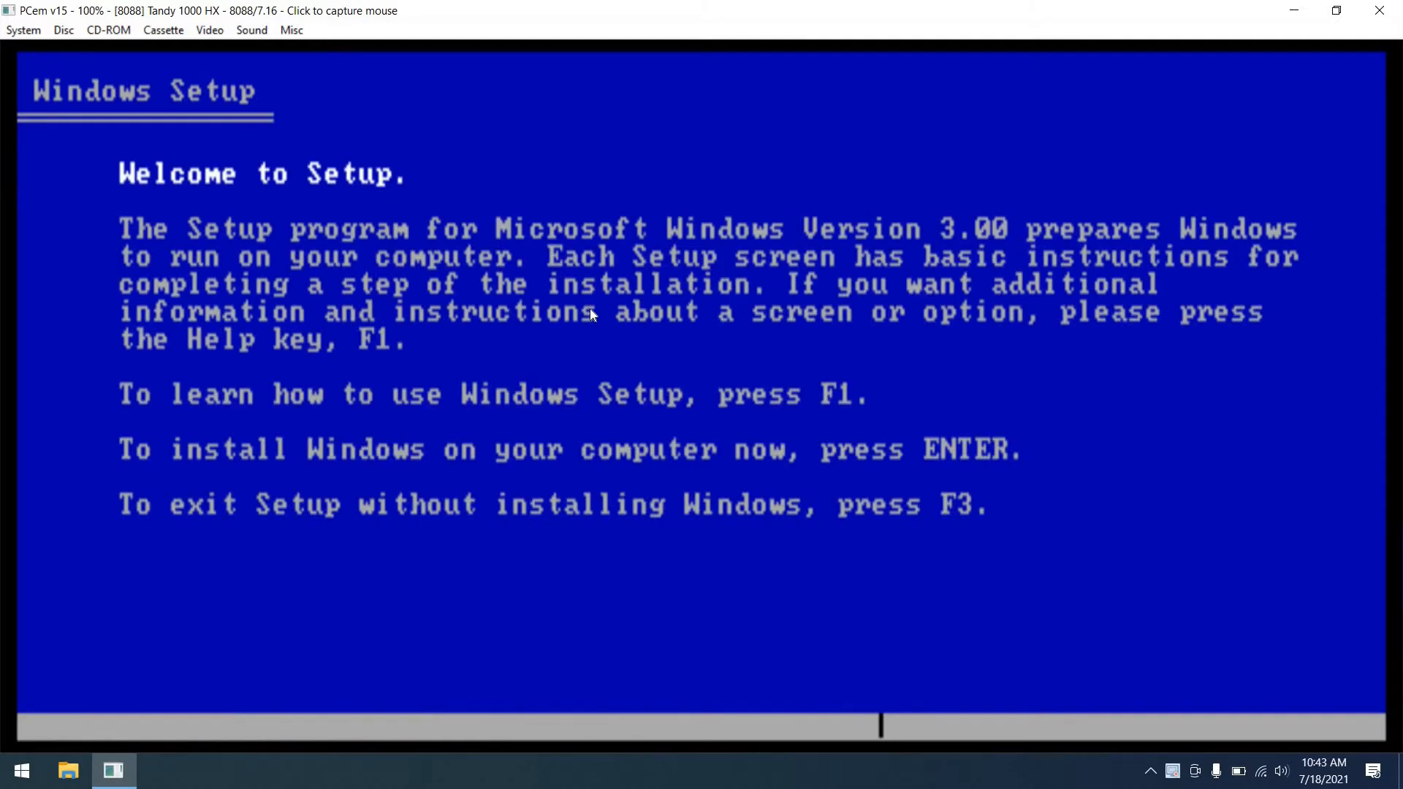
key("enter")
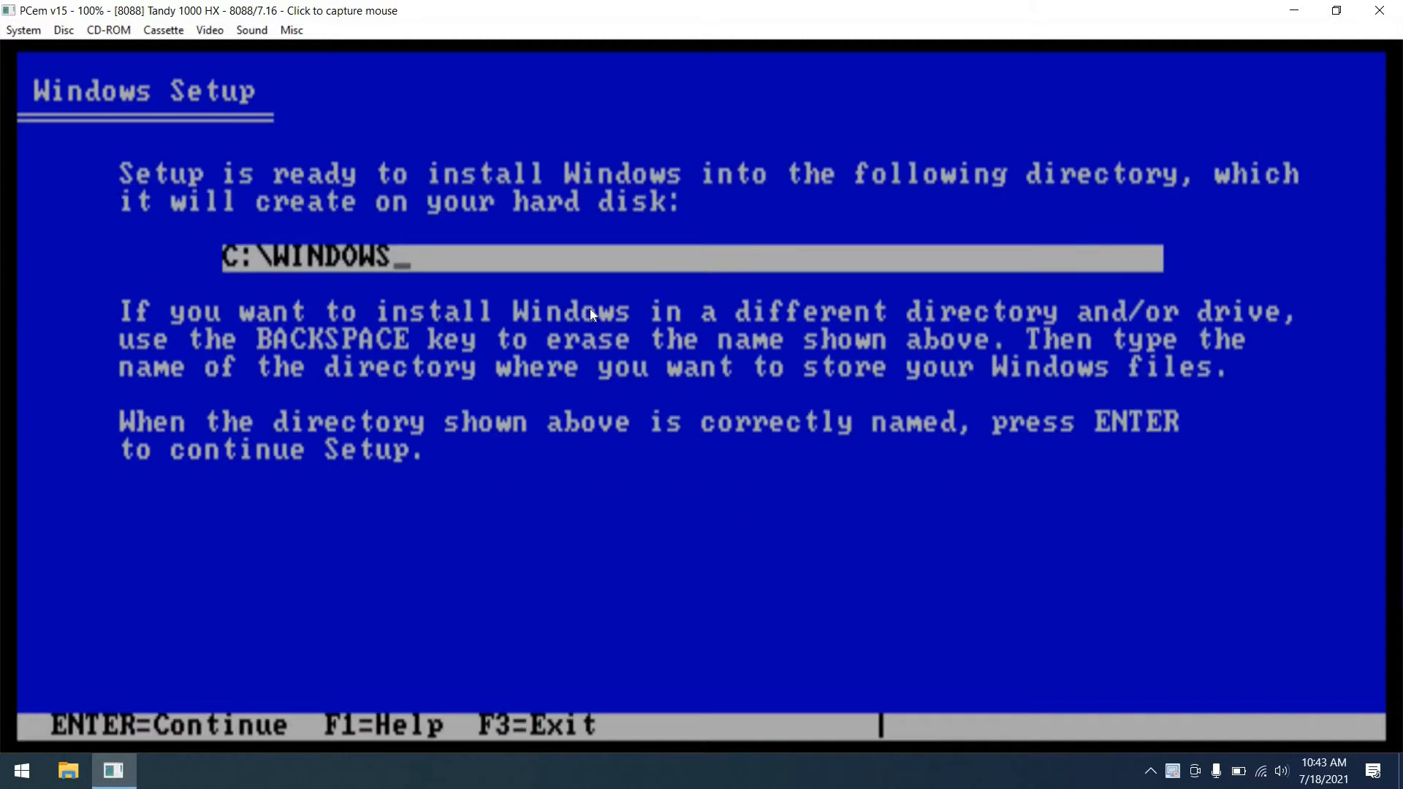
key("enter")
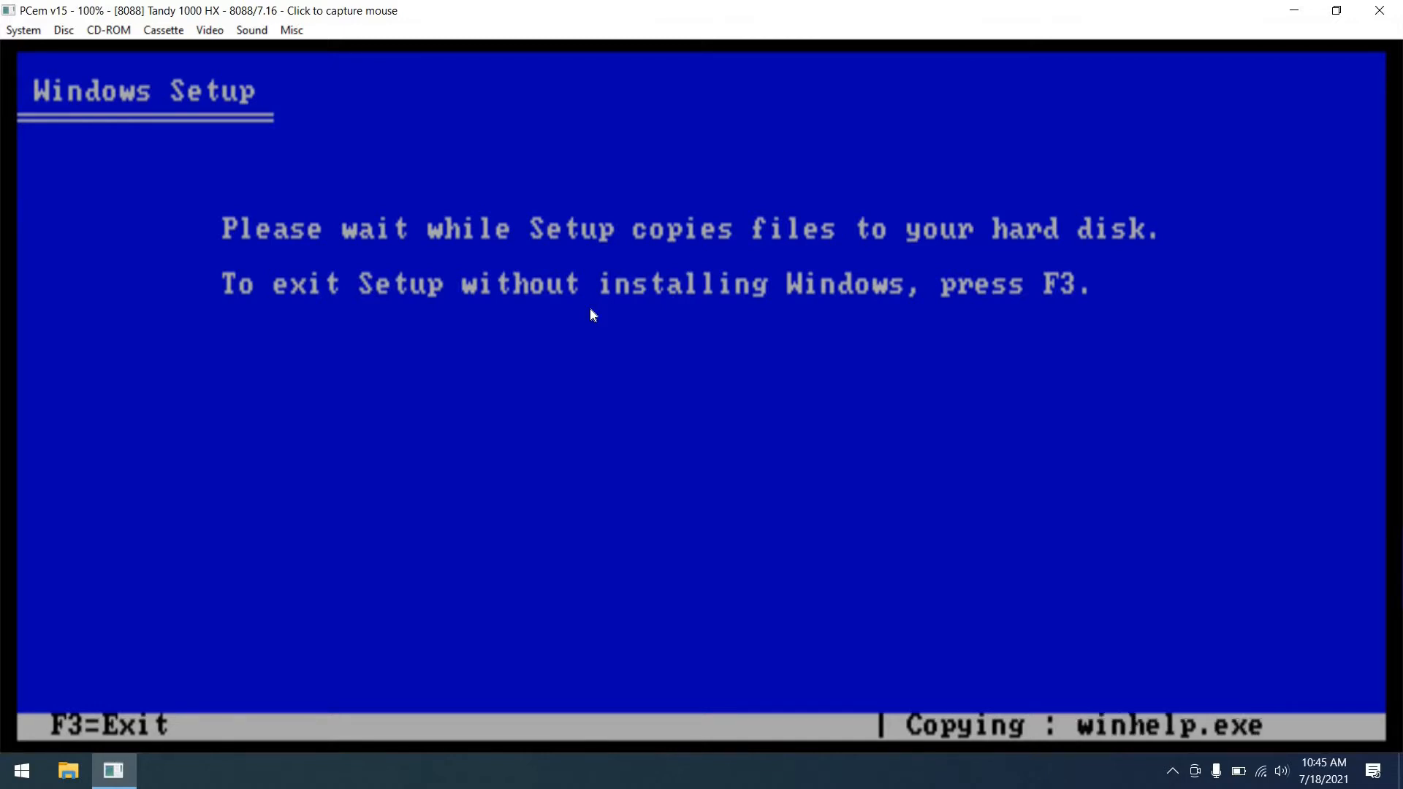
left_click(592, 313)
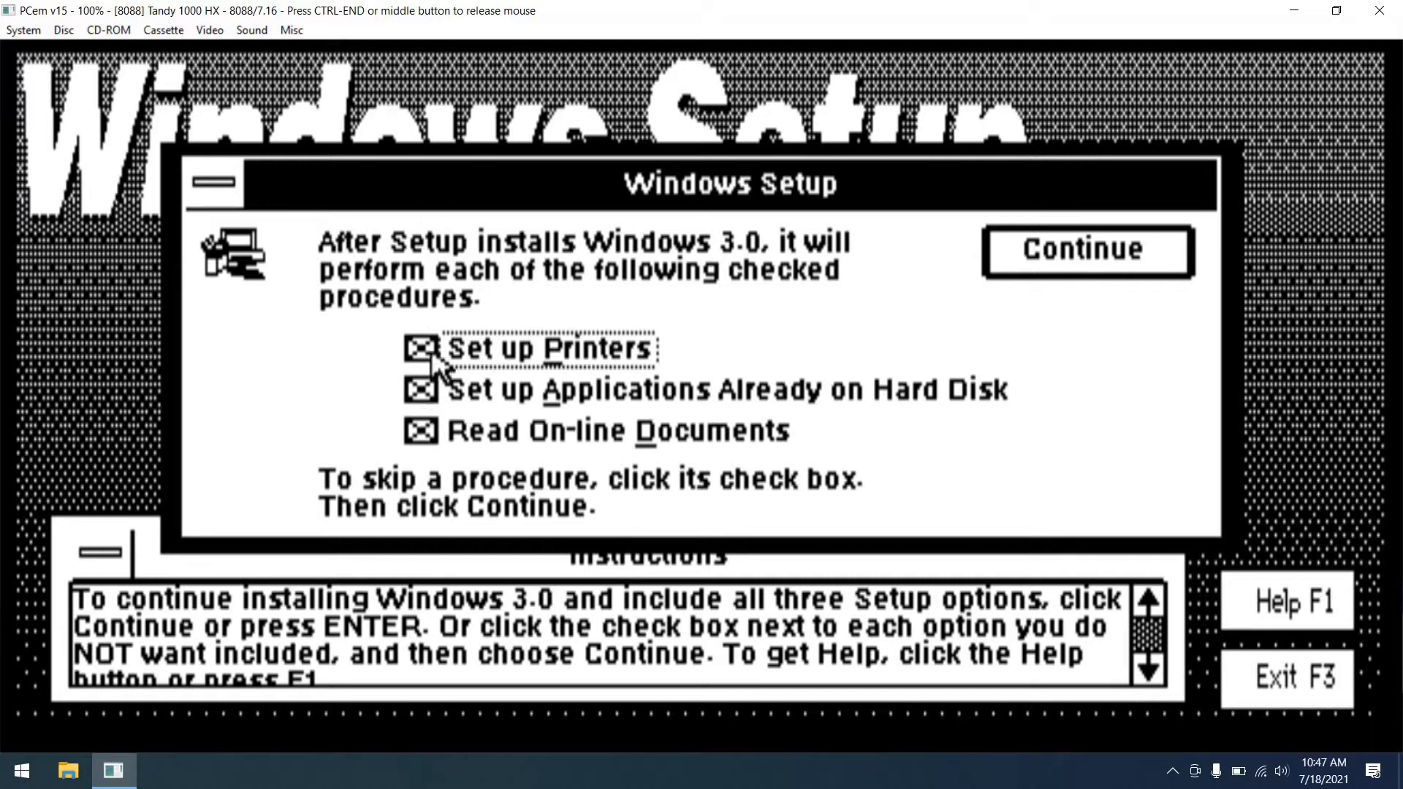
Step: Skip the optional procedures and let Setup modify CONFIG.SYS and AUTOEXEC.BAT
left_click(422, 348)
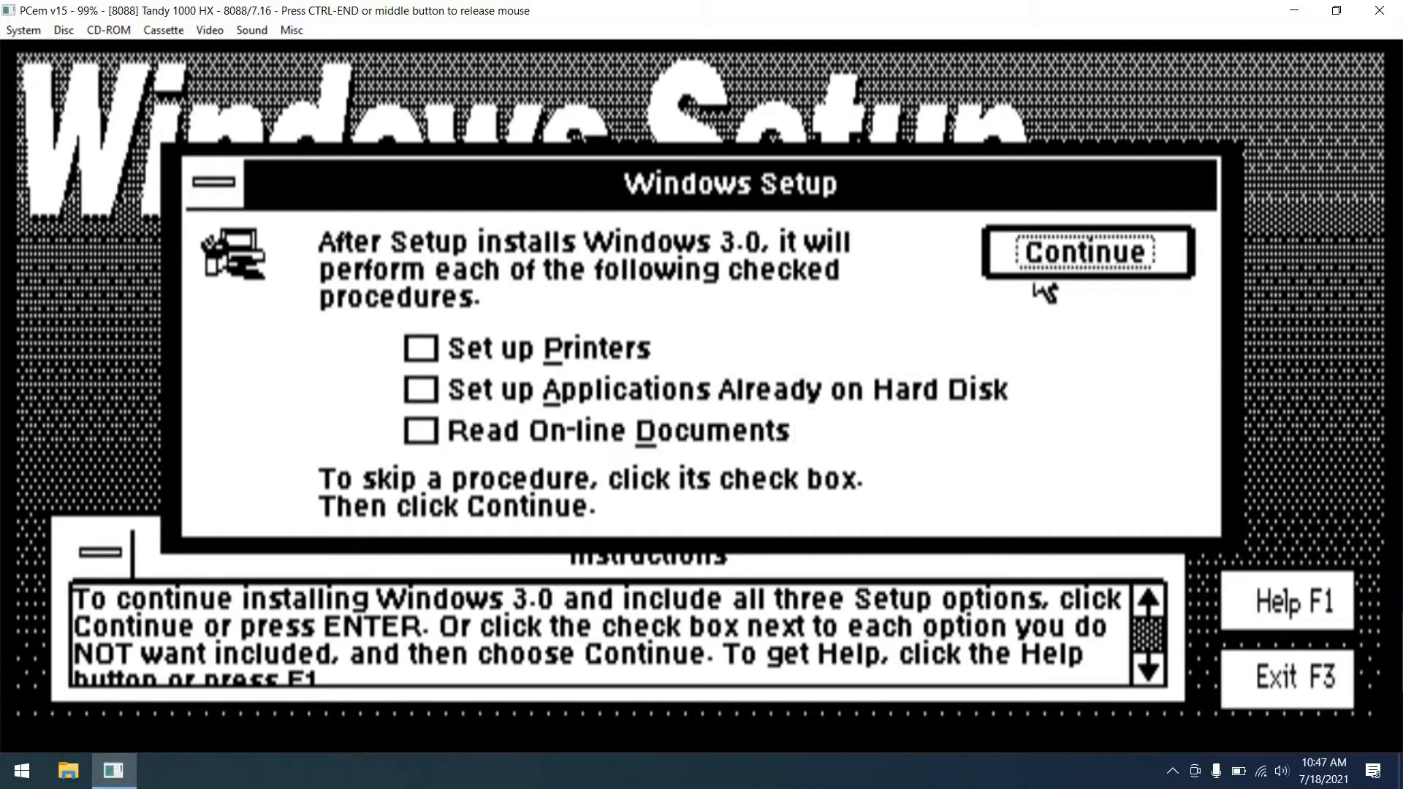
left_click(1095, 253)
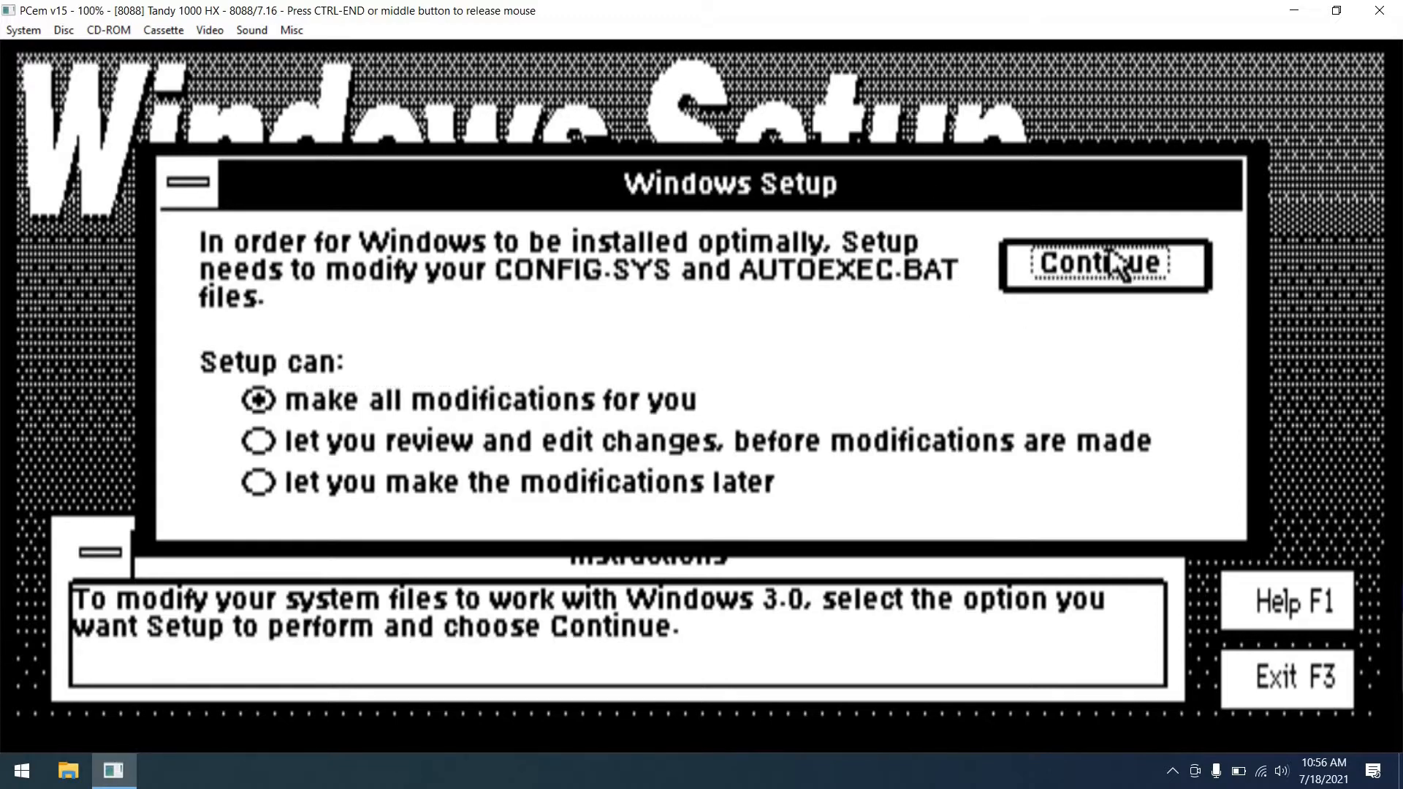
left_click(1111, 265)
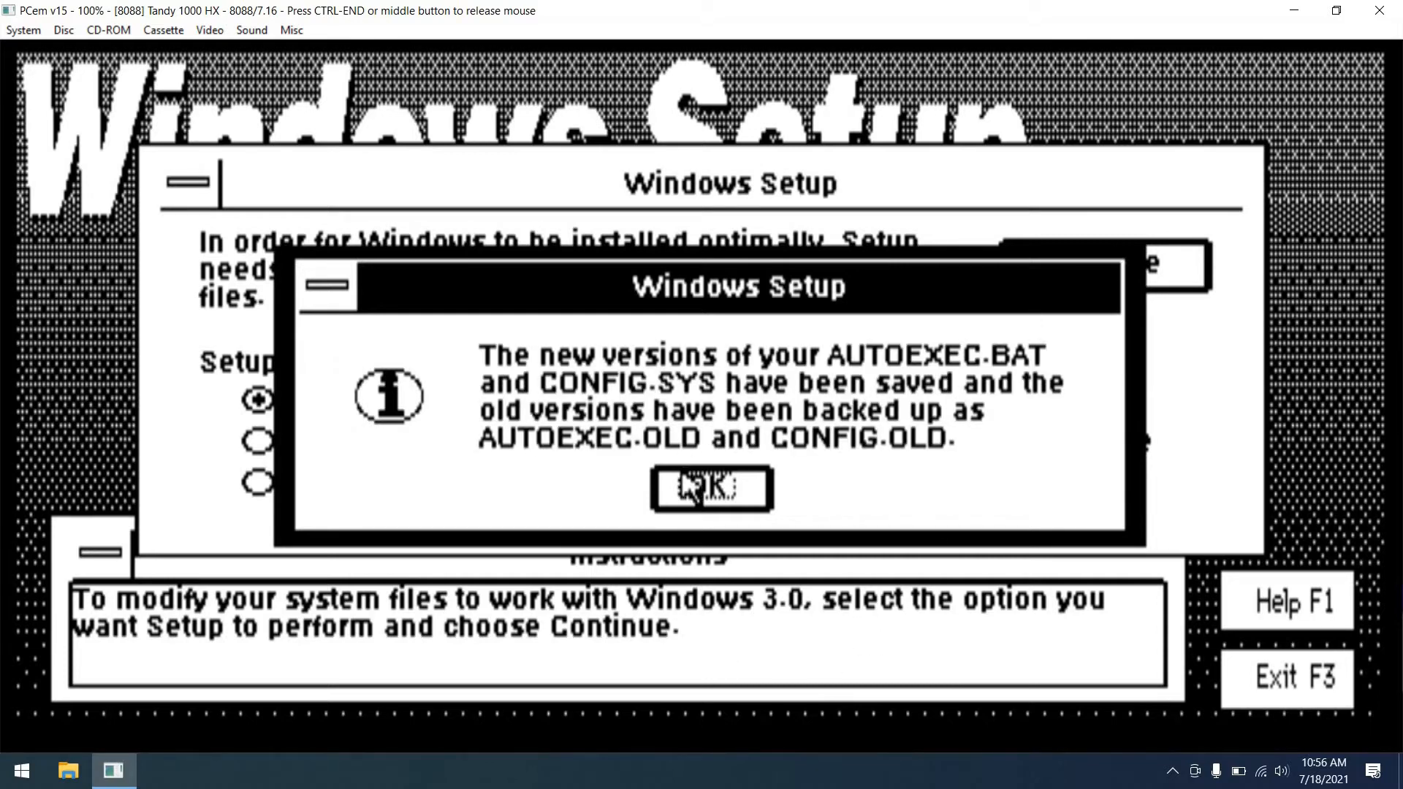
left_click(704, 488)
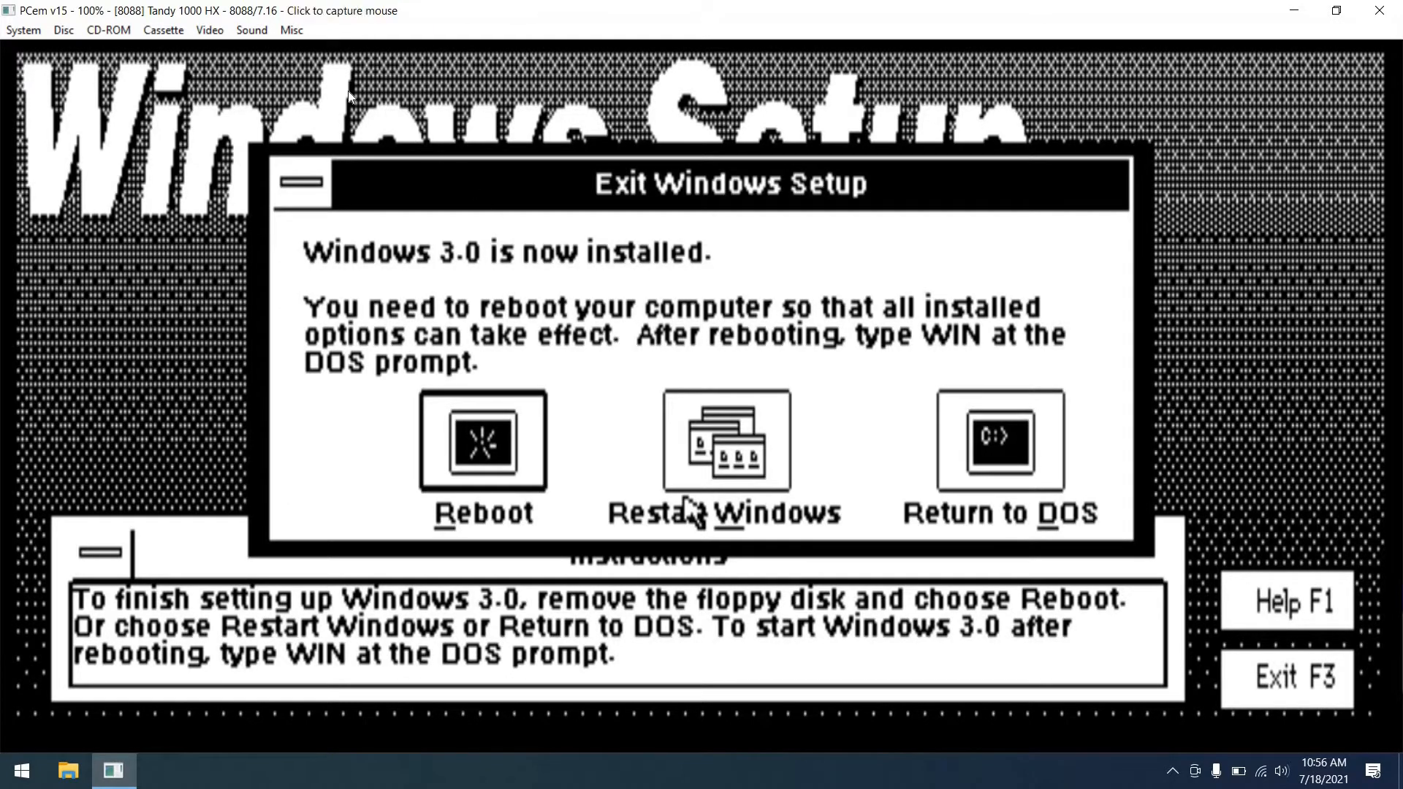
Step: Eject the setup floppy from drive A and reboot the emulated Tandy
left_click(61, 30)
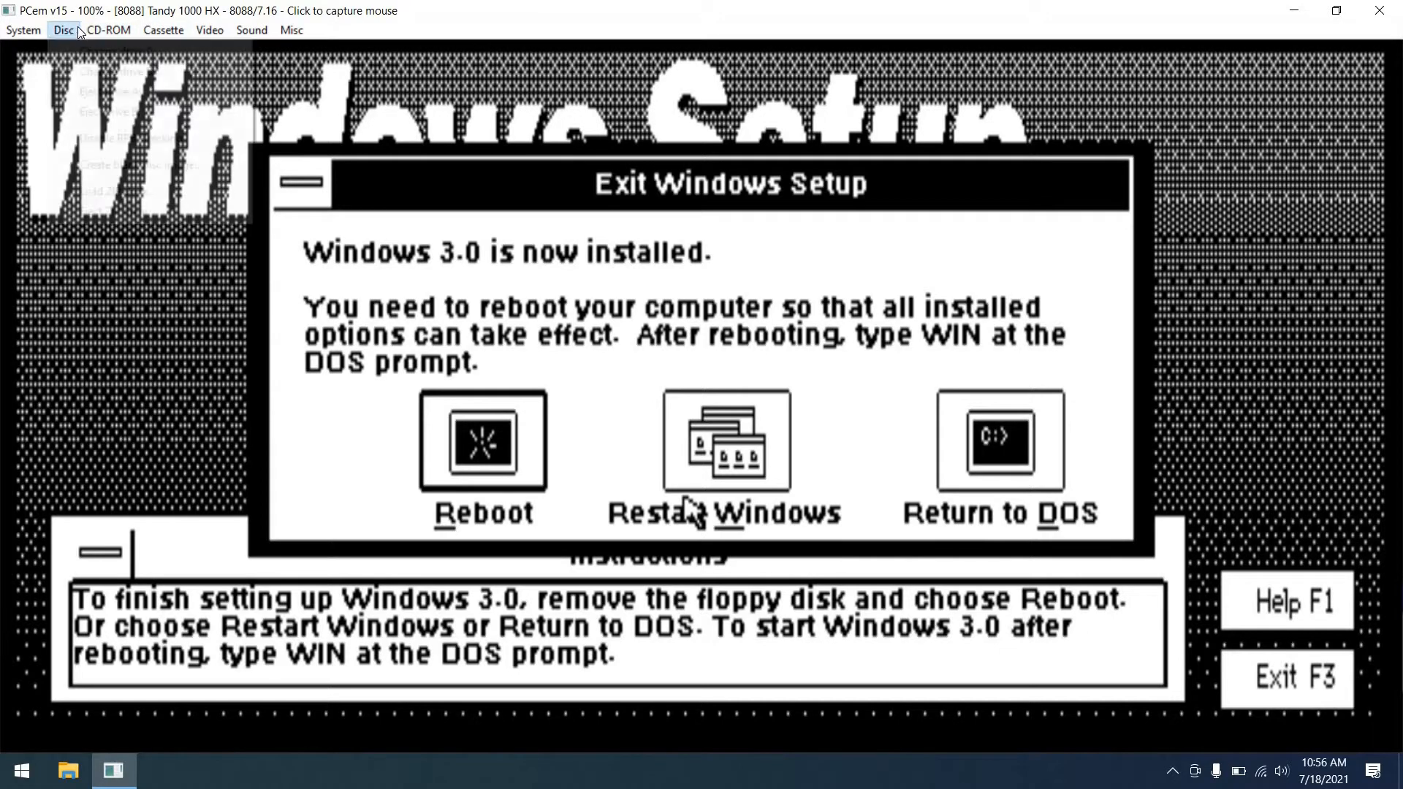
left_click(59, 30)
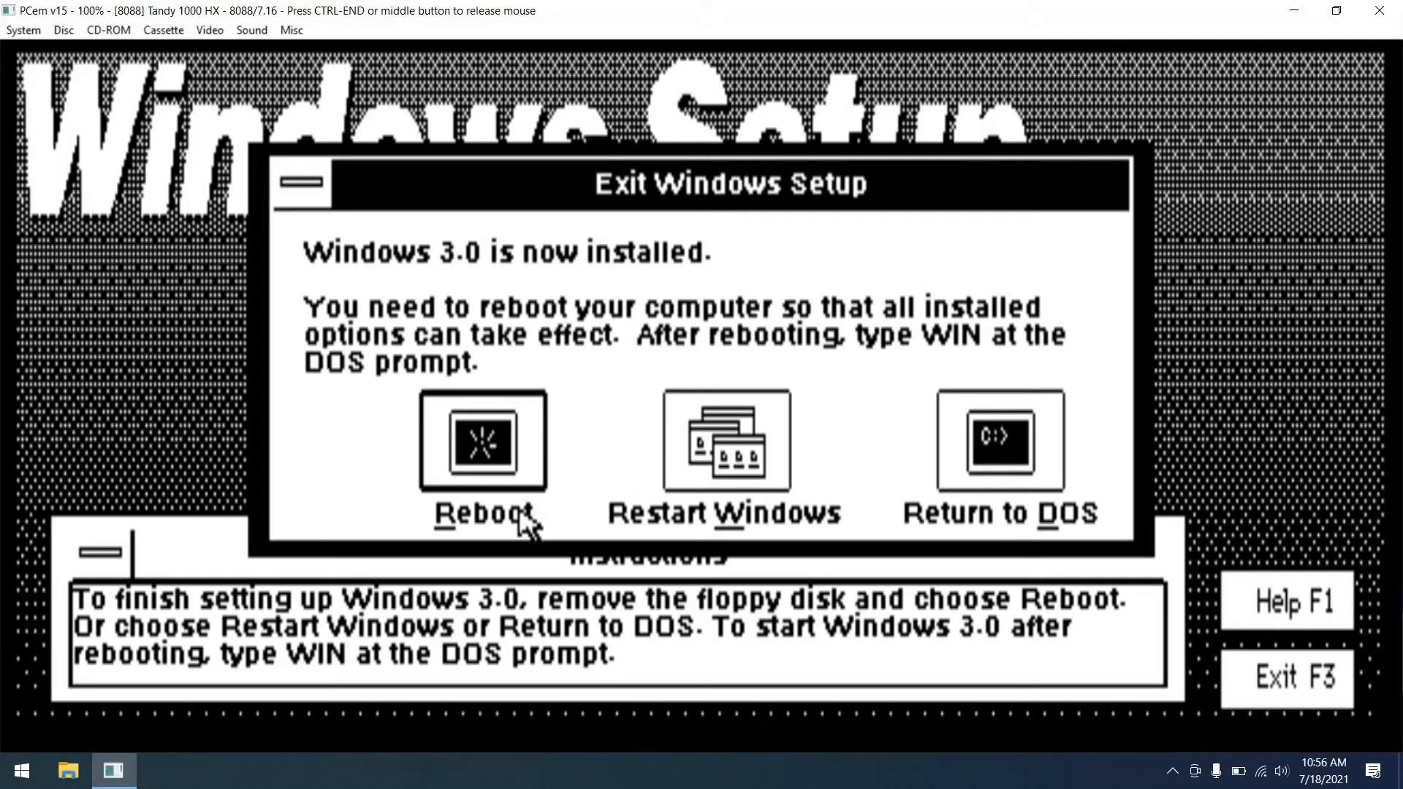
left_click(479, 447)
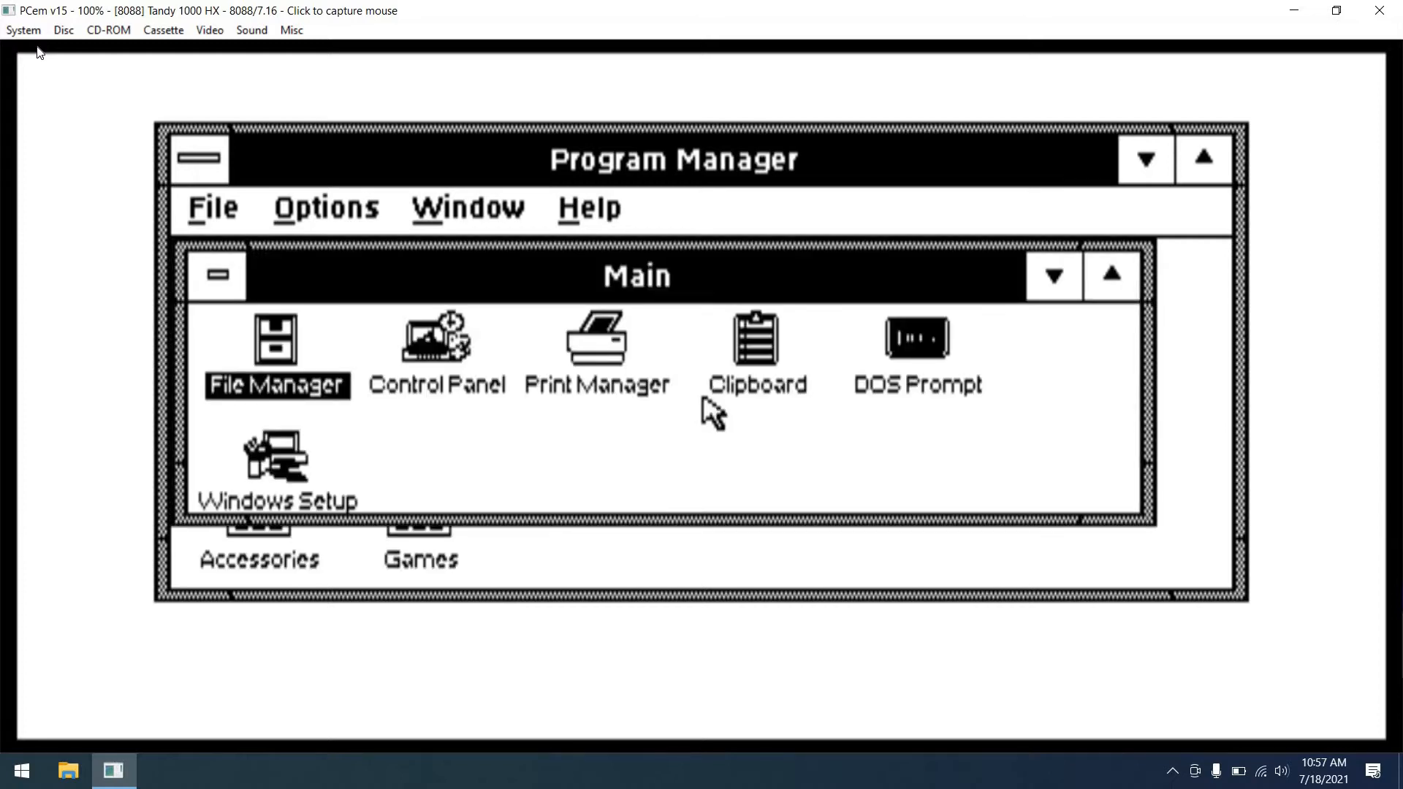
mouse_move(544, 469)
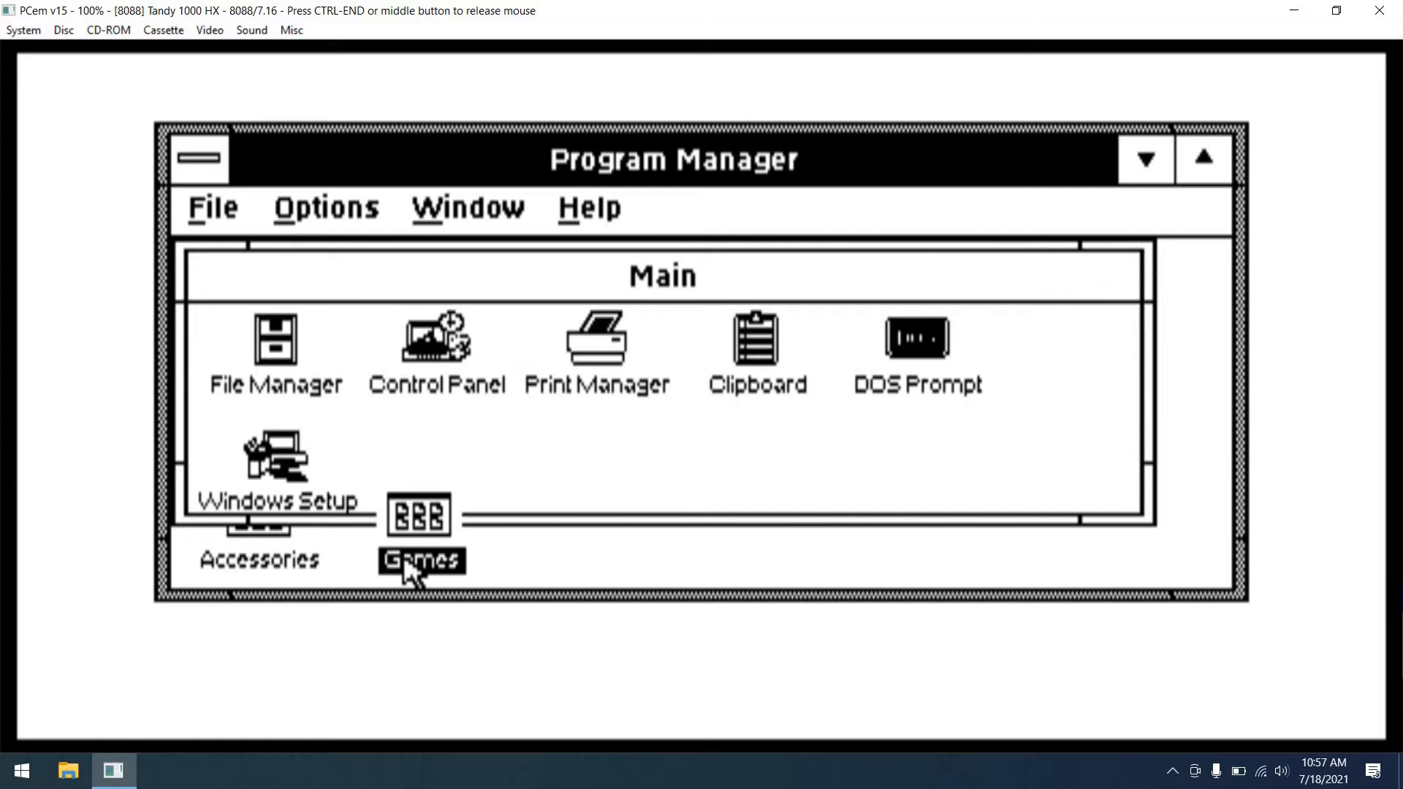
Step: Open the Games group and launch Solitaire
double_click(415, 558)
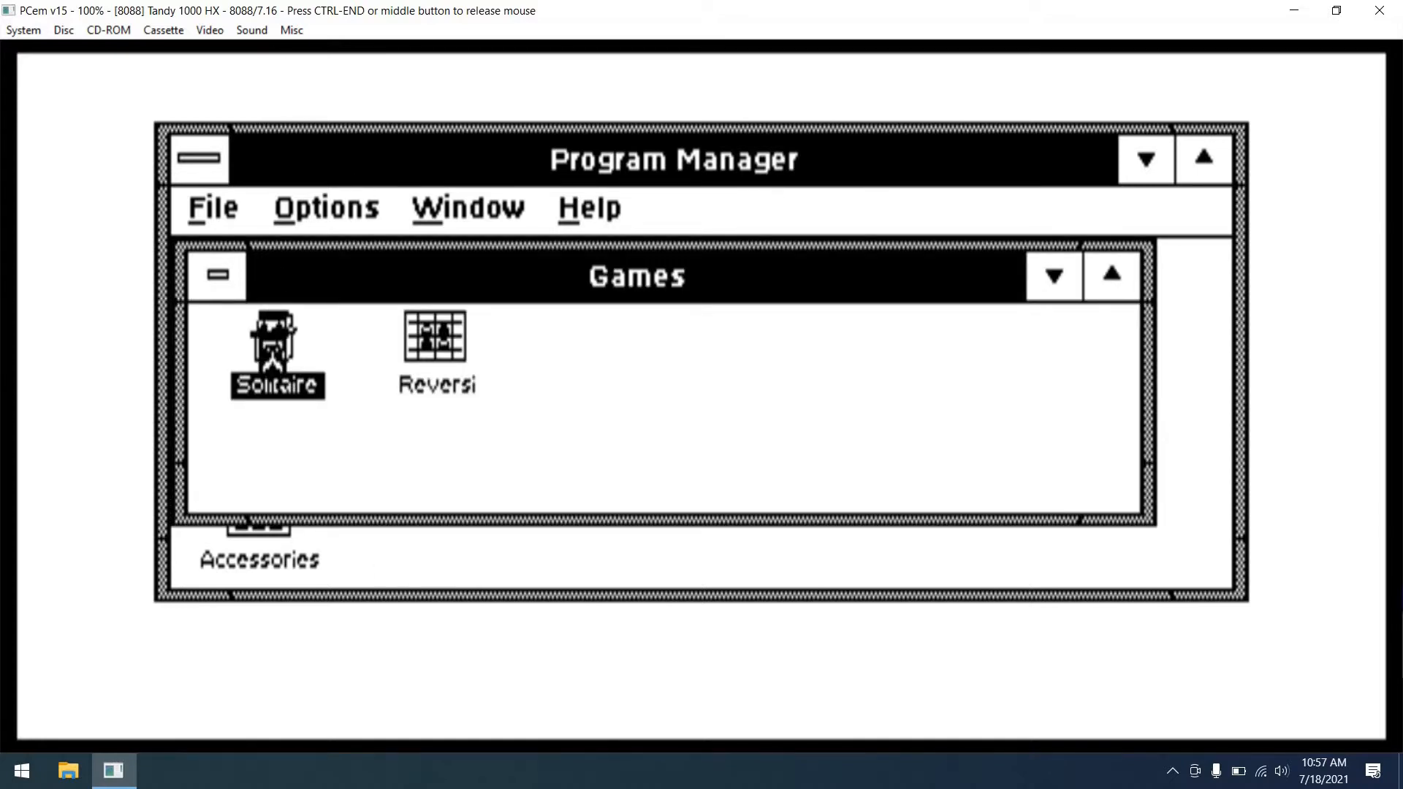
double_click(271, 348)
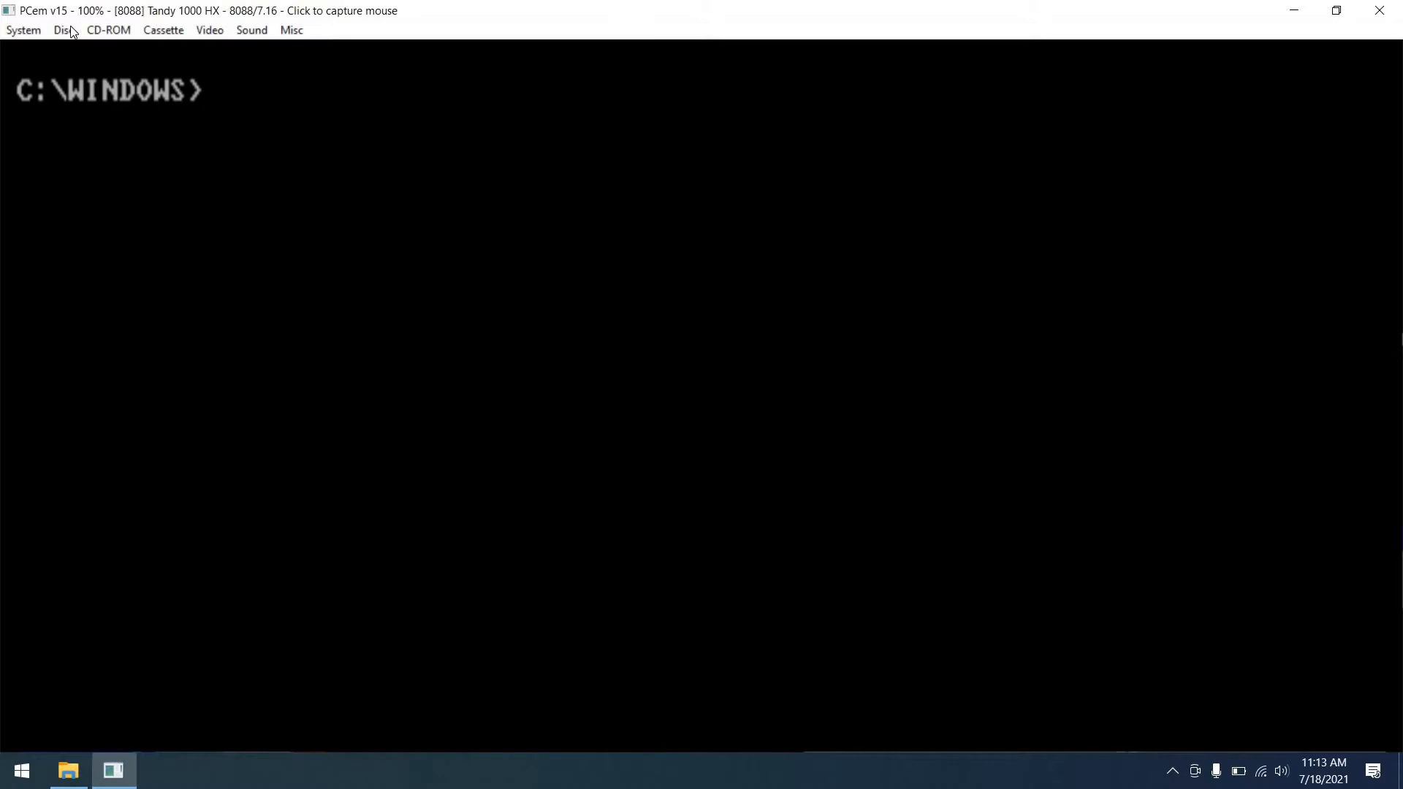
Step: Load the Tandy display driver disk image into drive A
left_click(60, 30)
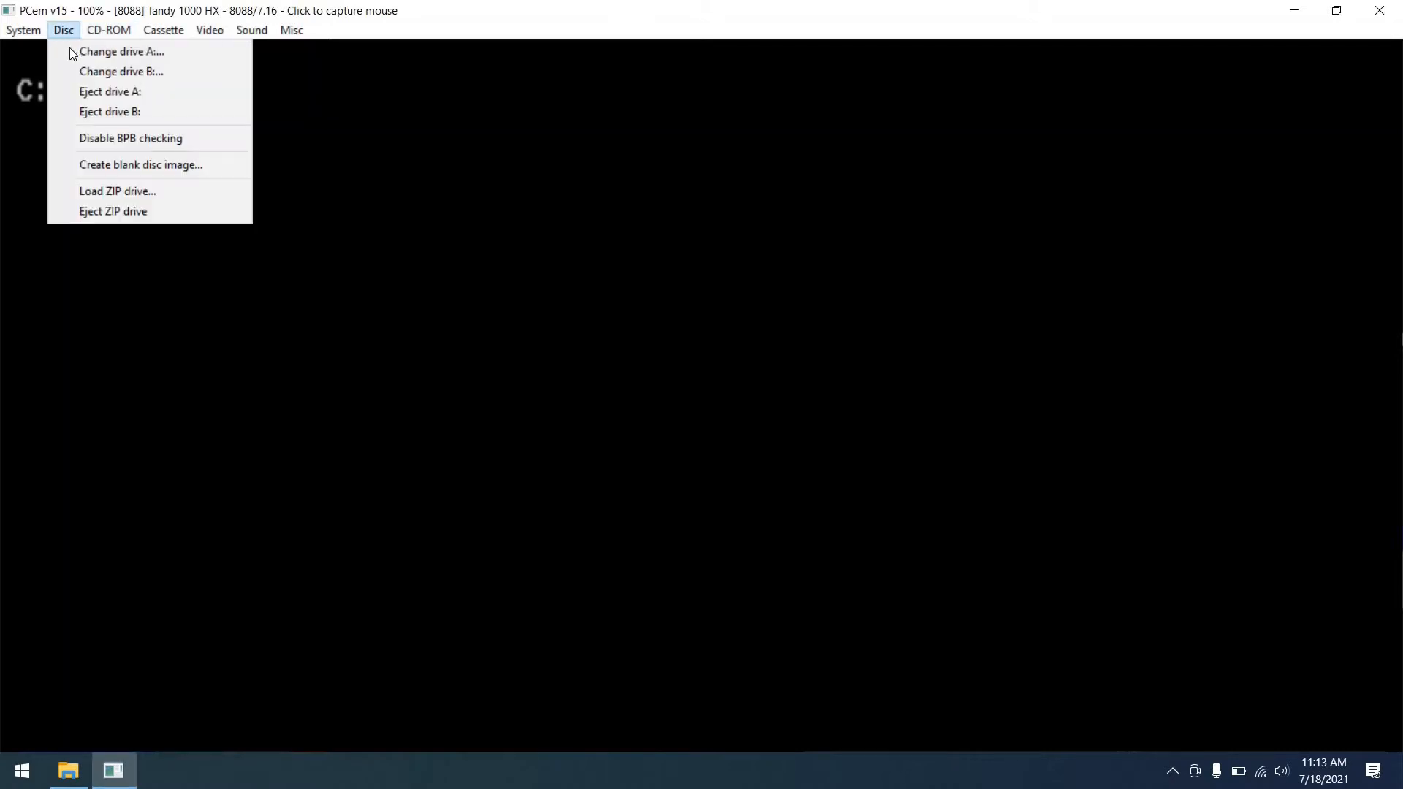
left_click(120, 51)
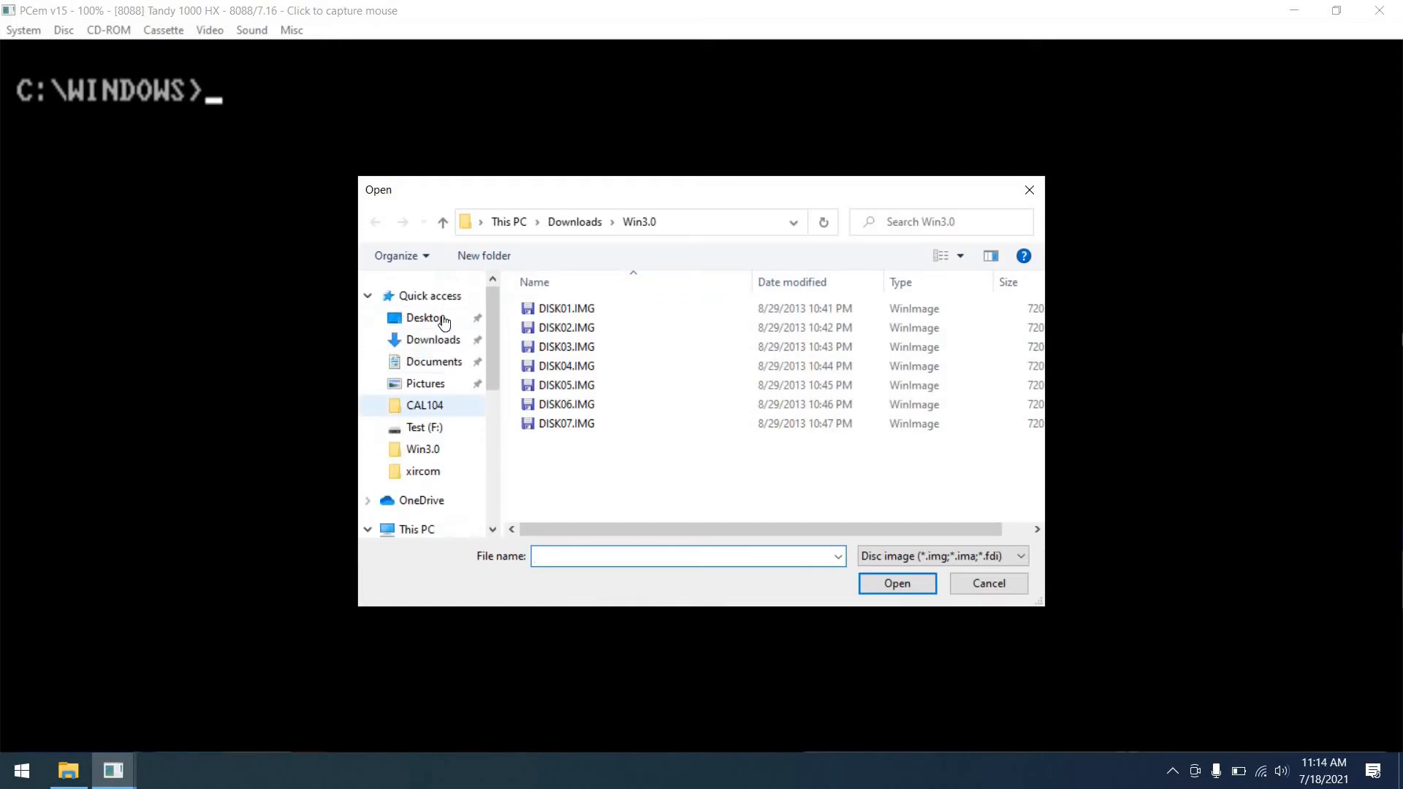
left_click(425, 317)
type("d")
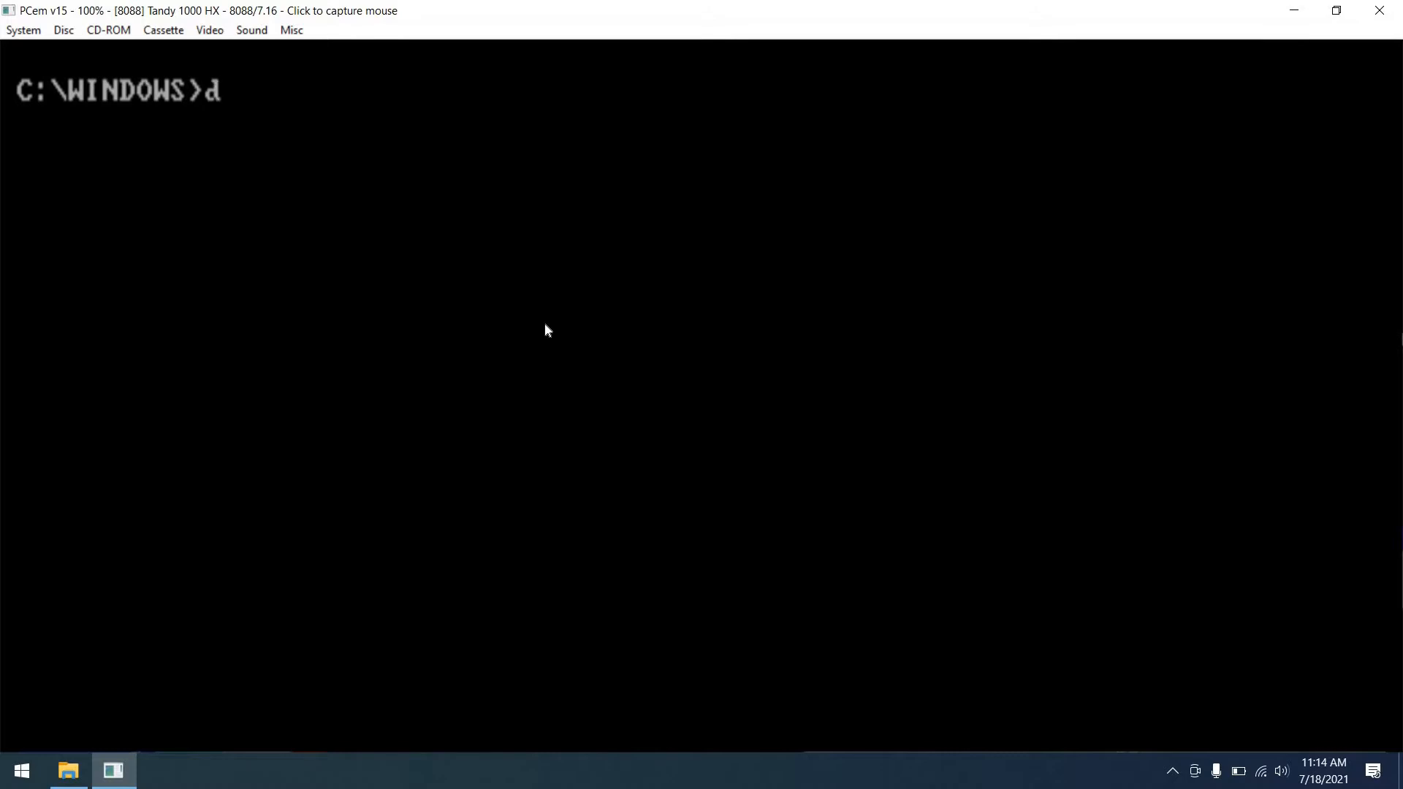
Step: List drive A, read the driver disk's README, and start Windows Setup
type("ir A:")
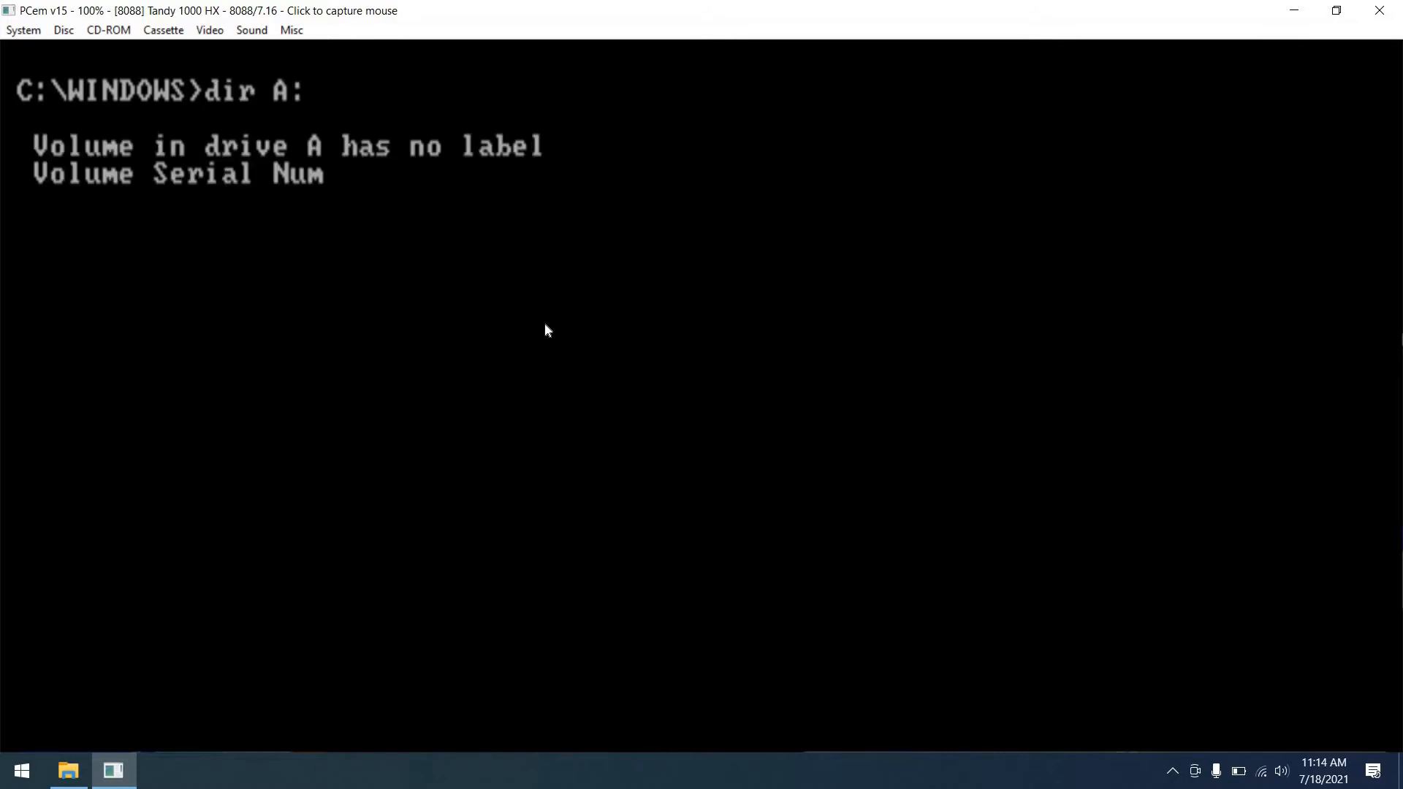
type("type")
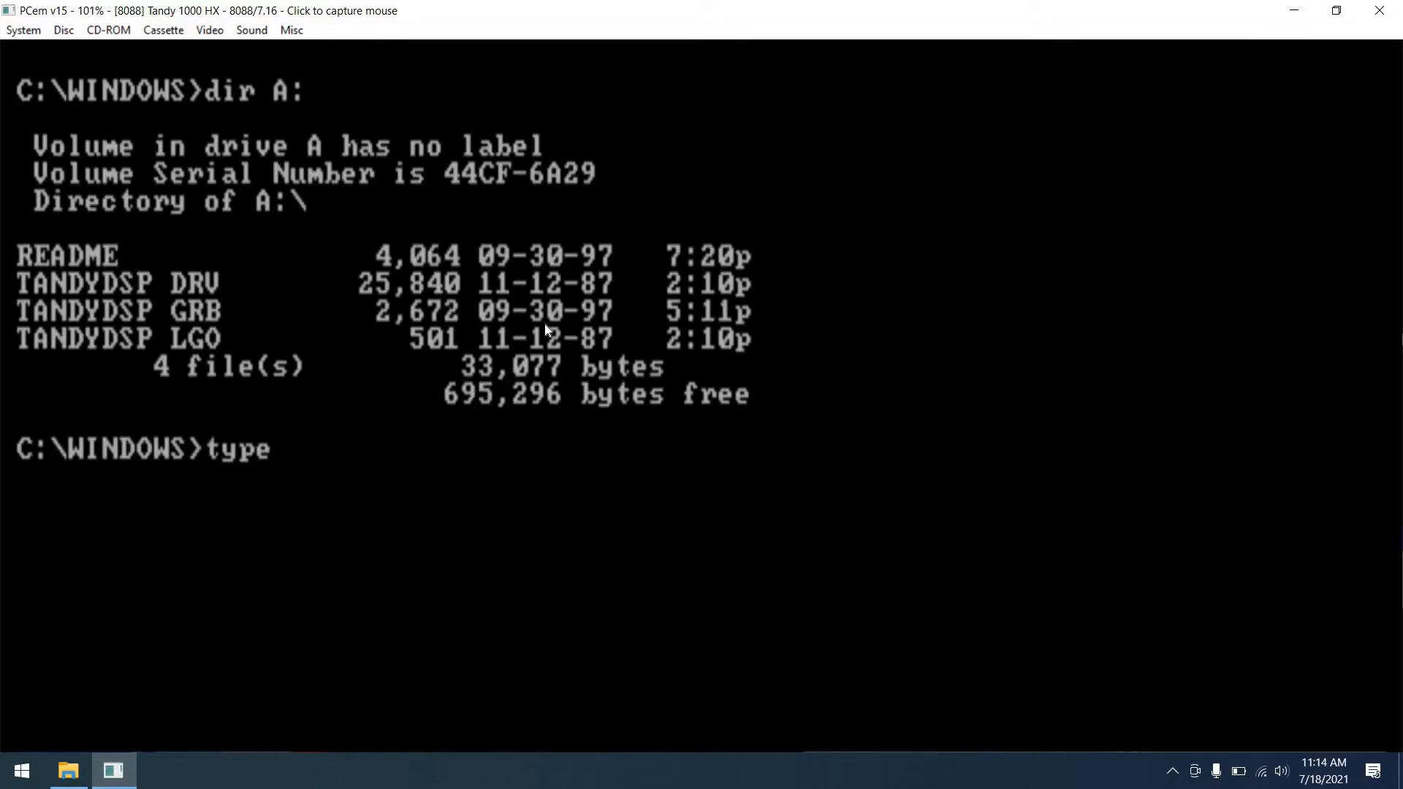
type("A:\\readme")
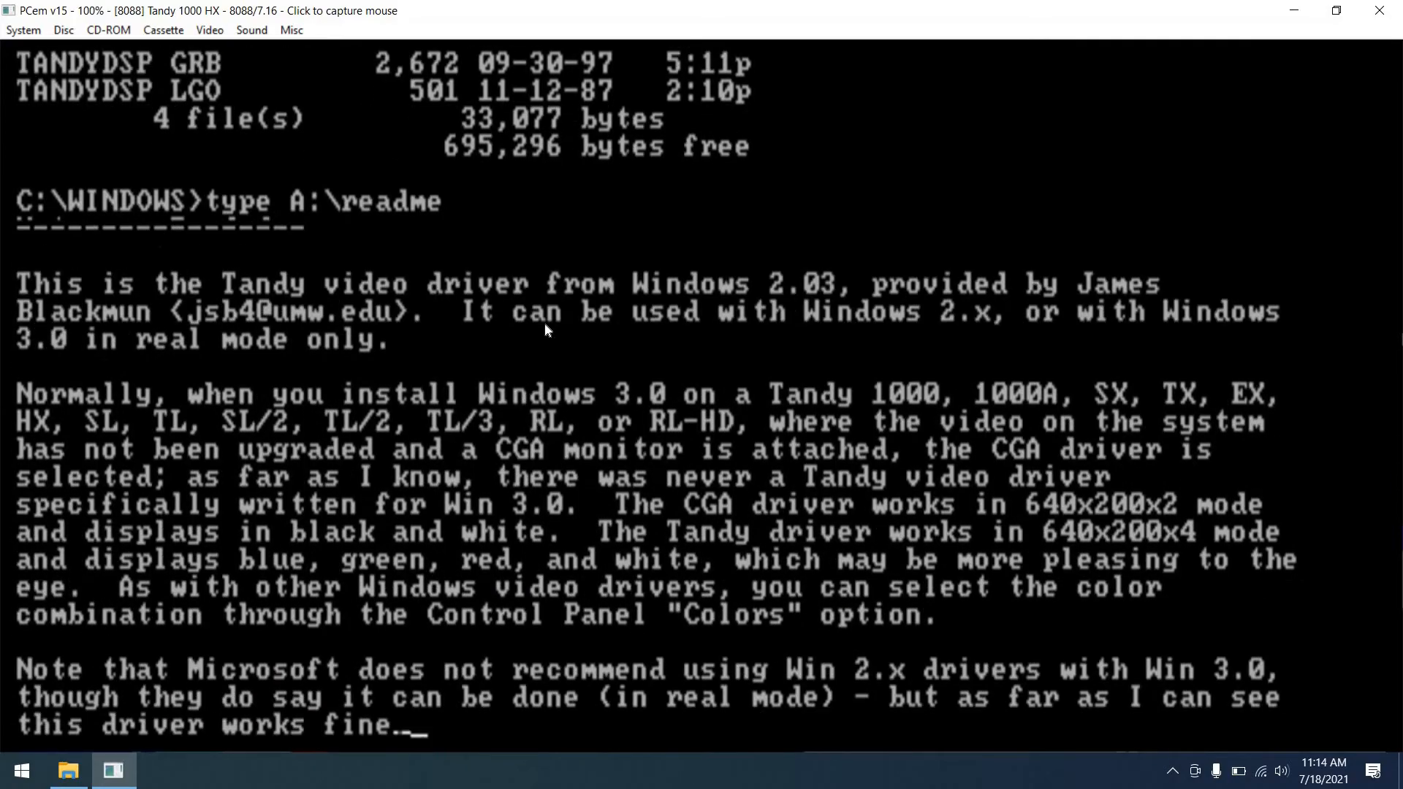
scroll("down", 3)
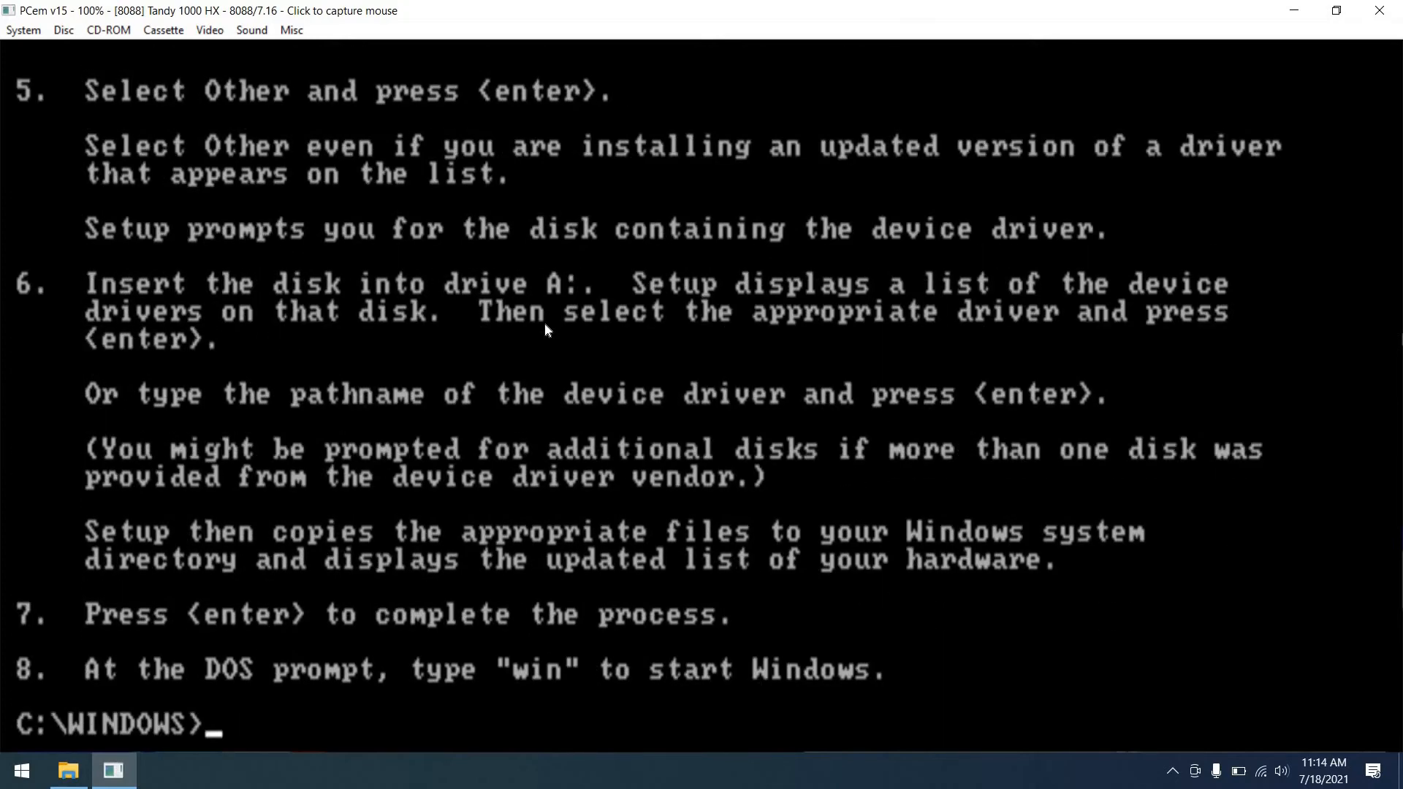
type("set")
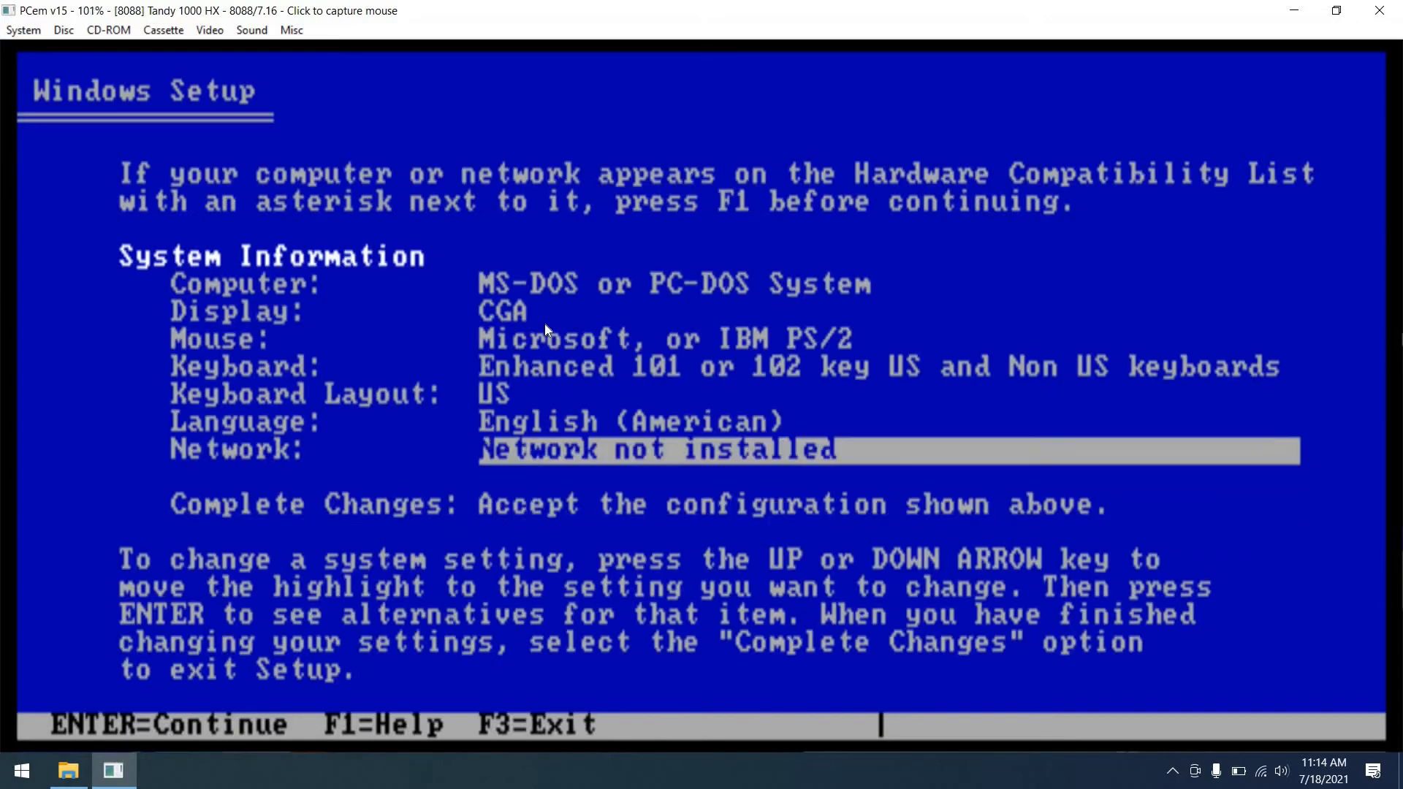
Step: Select the Tandy 1000 640x200 4-Color Display driver from A:\ and accept the configuration
key("Up")
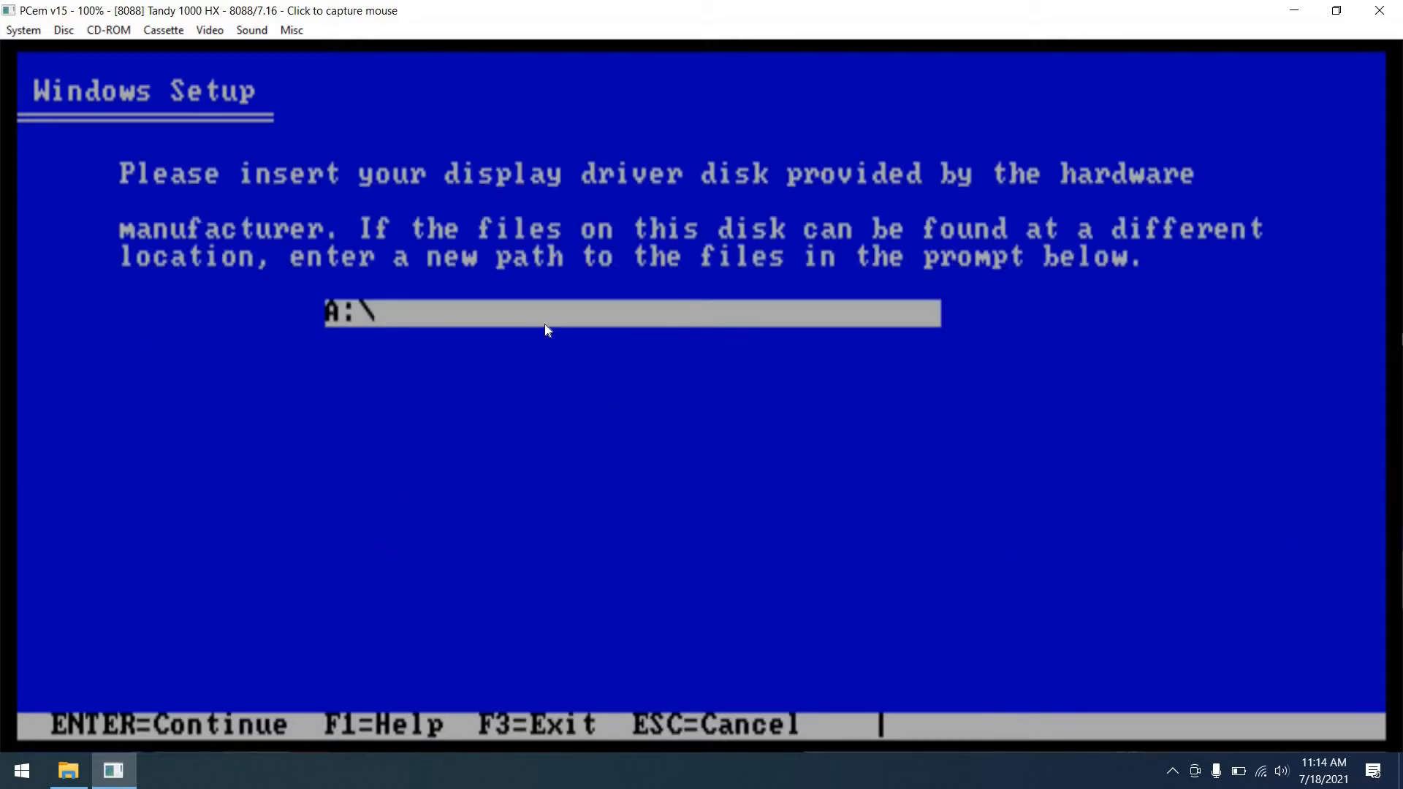
key("enter")
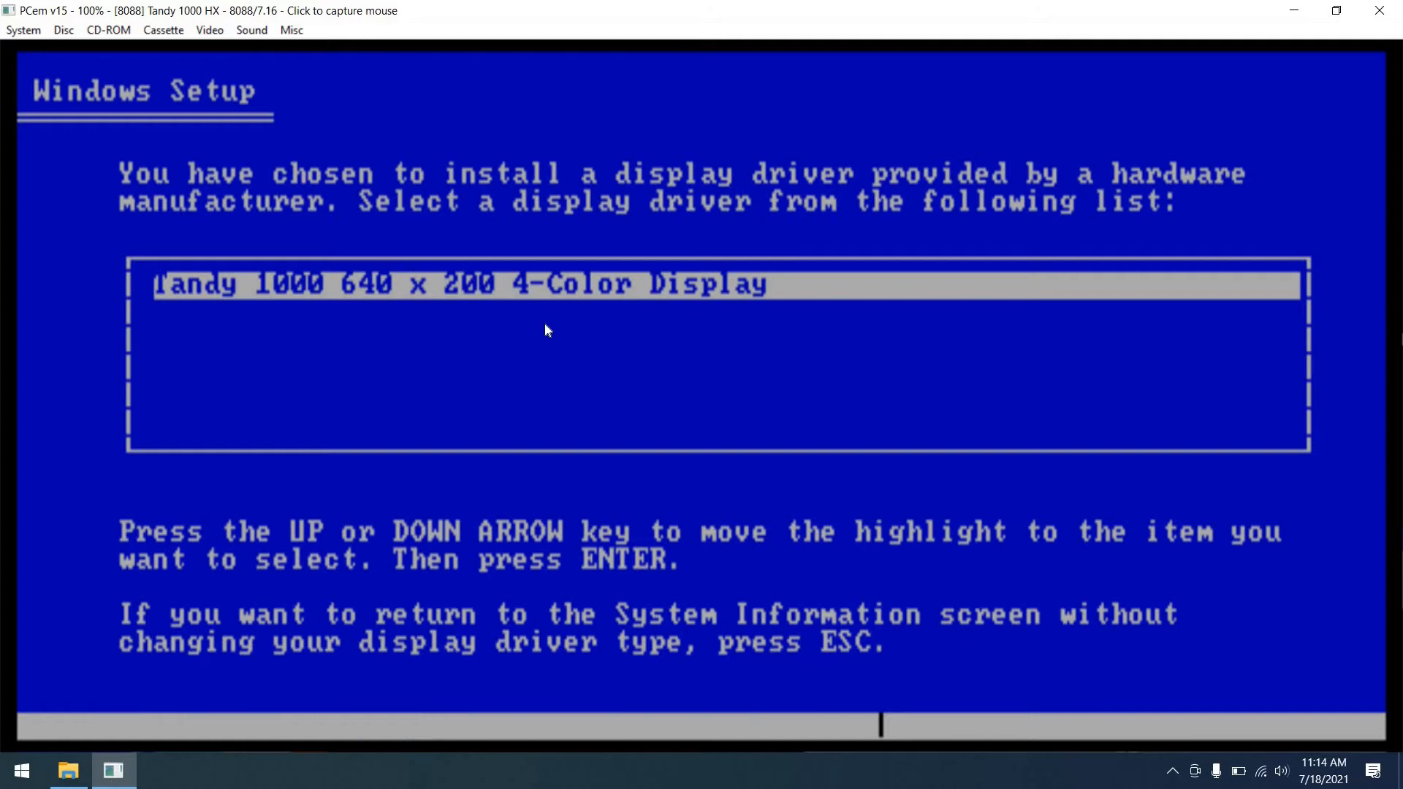
key("enter")
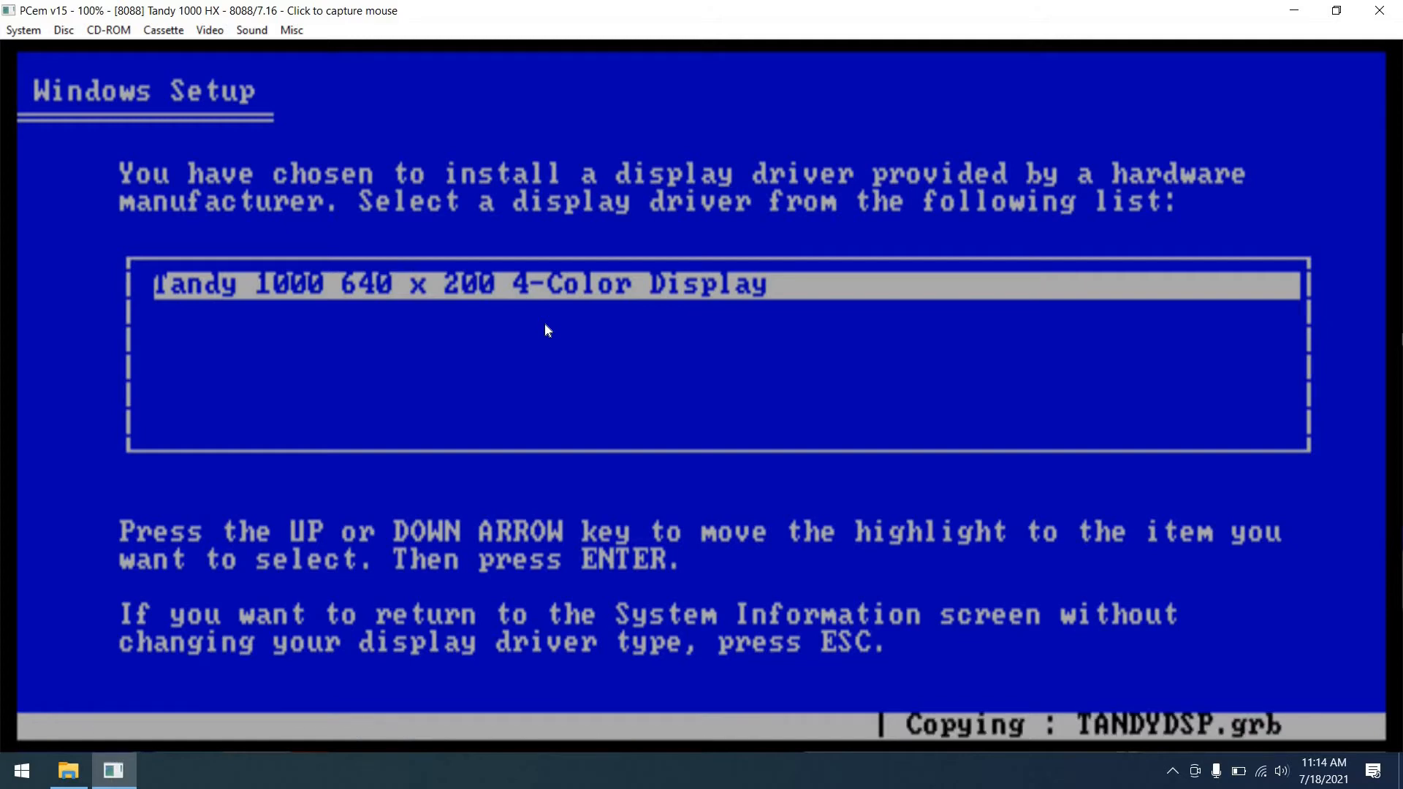
key("enter")
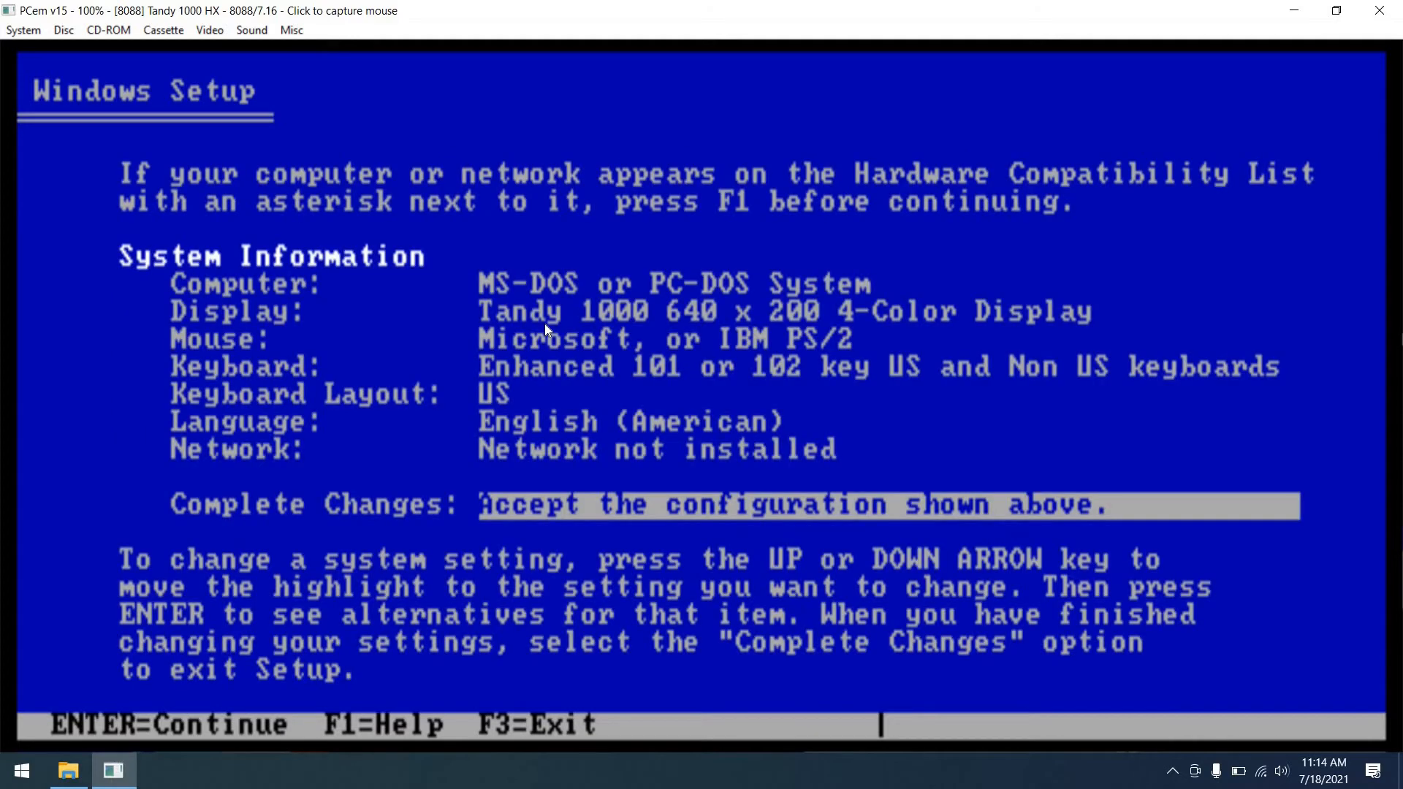
key("enter")
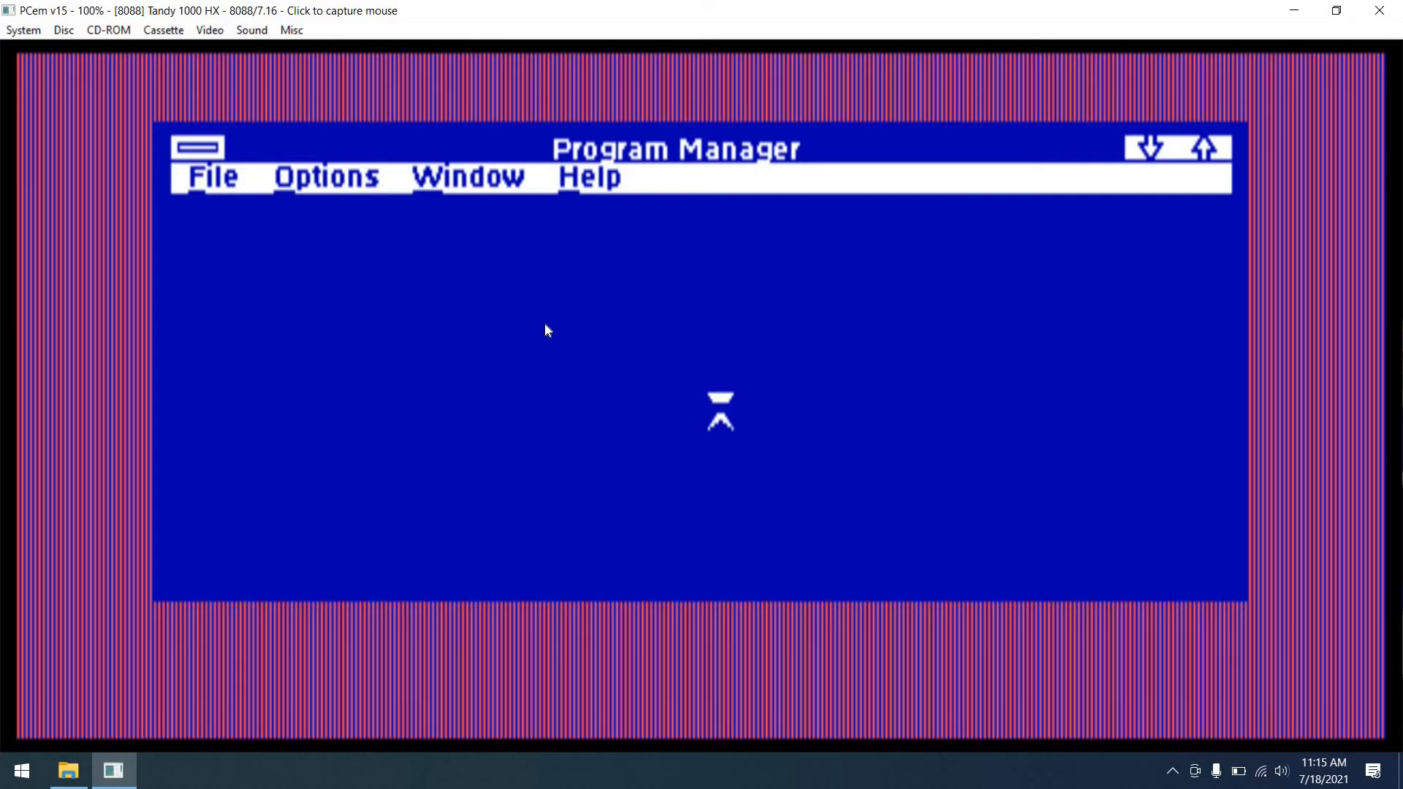
Step: Launch Solitaire in colour, then exit it through the Game menu
double_click(720, 415)
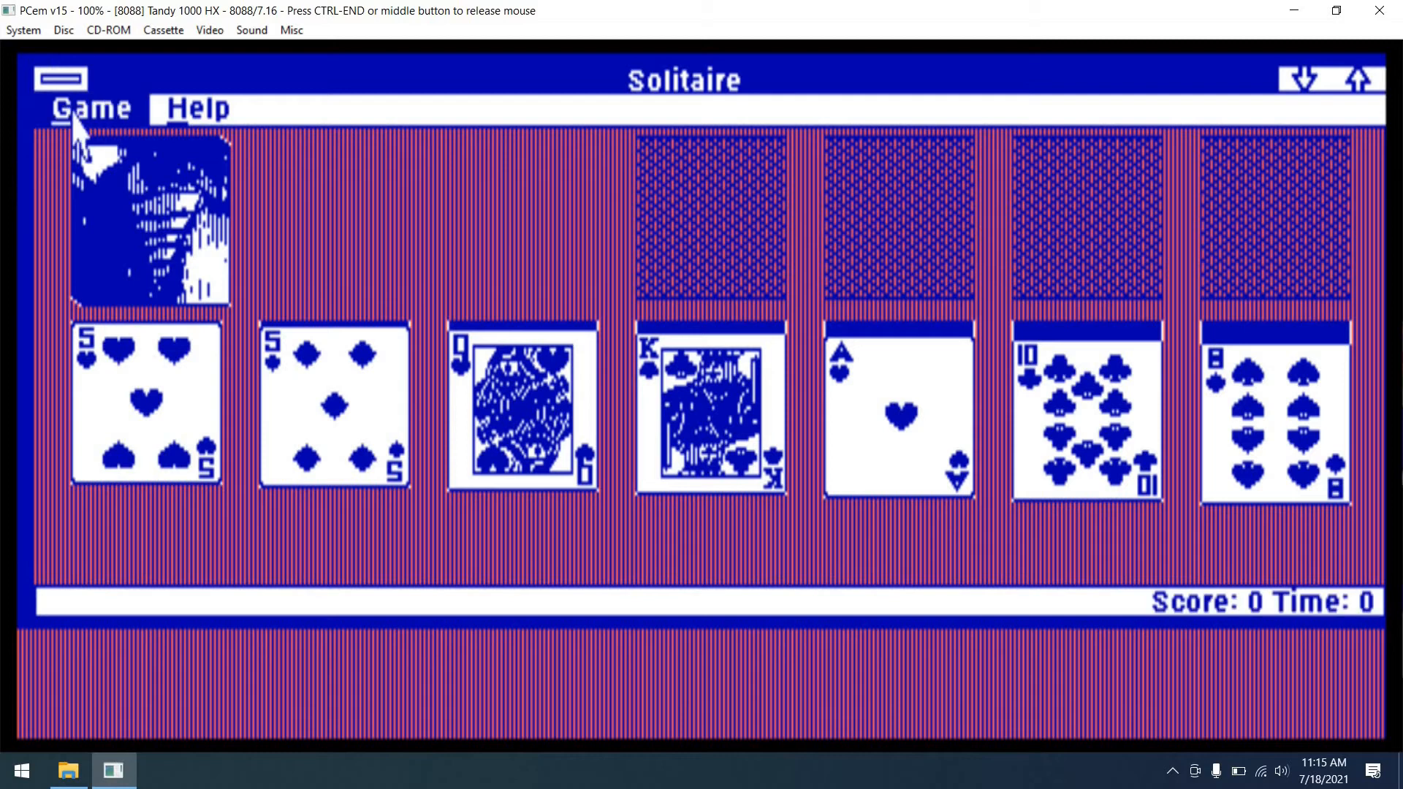
left_click(91, 108)
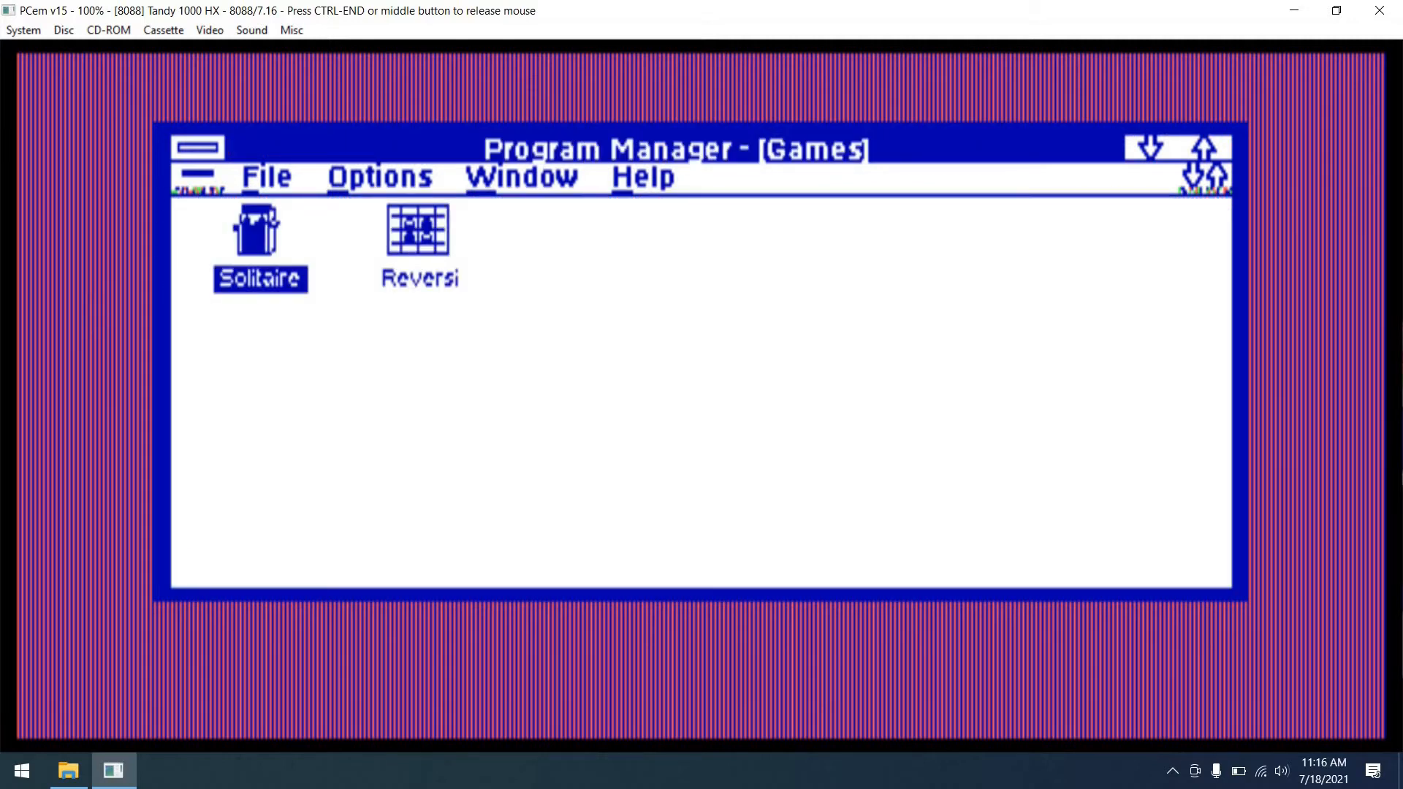
left_click(520, 176)
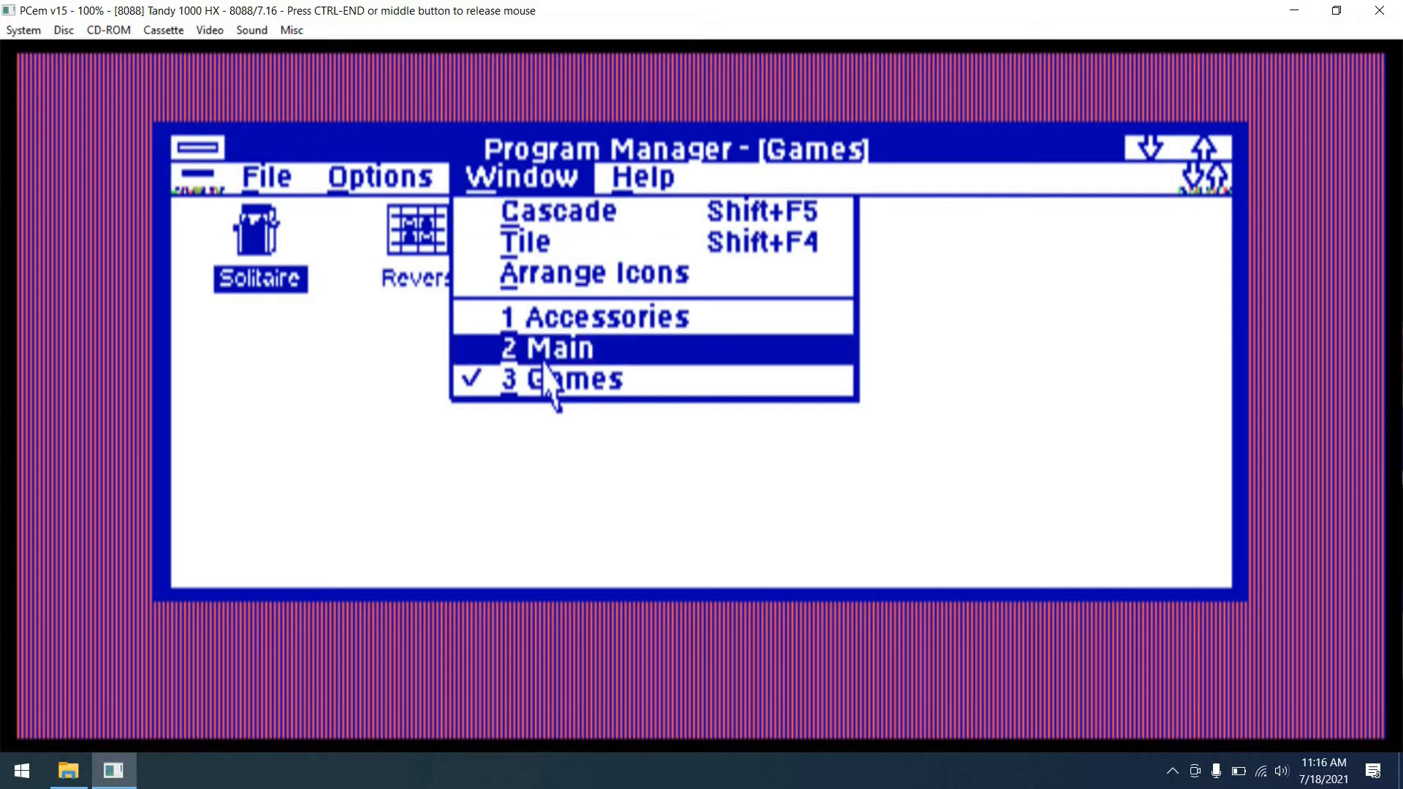
Step: Open Control Panel's Color settings from the Main group and pick a new colour scheme
left_click(541, 348)
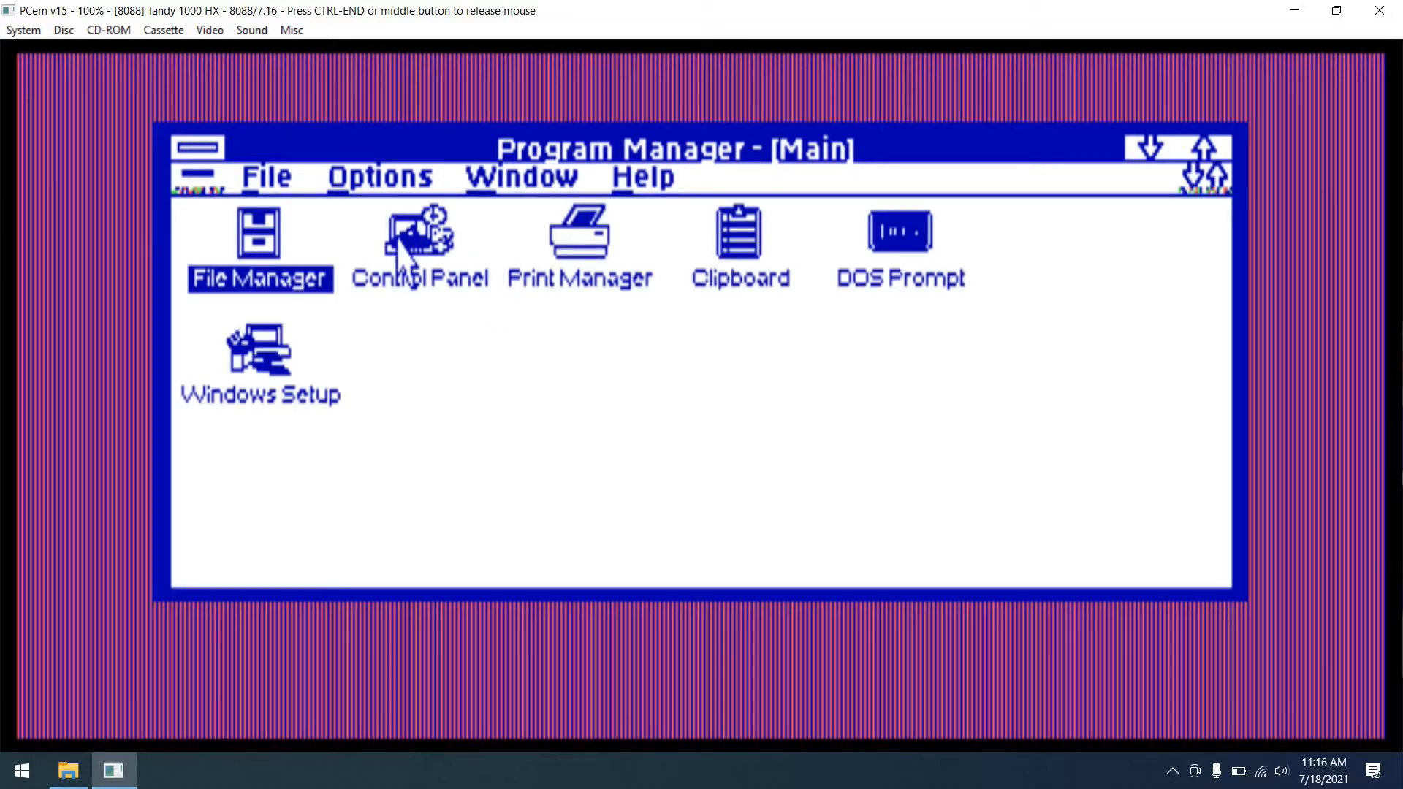
left_click(420, 233)
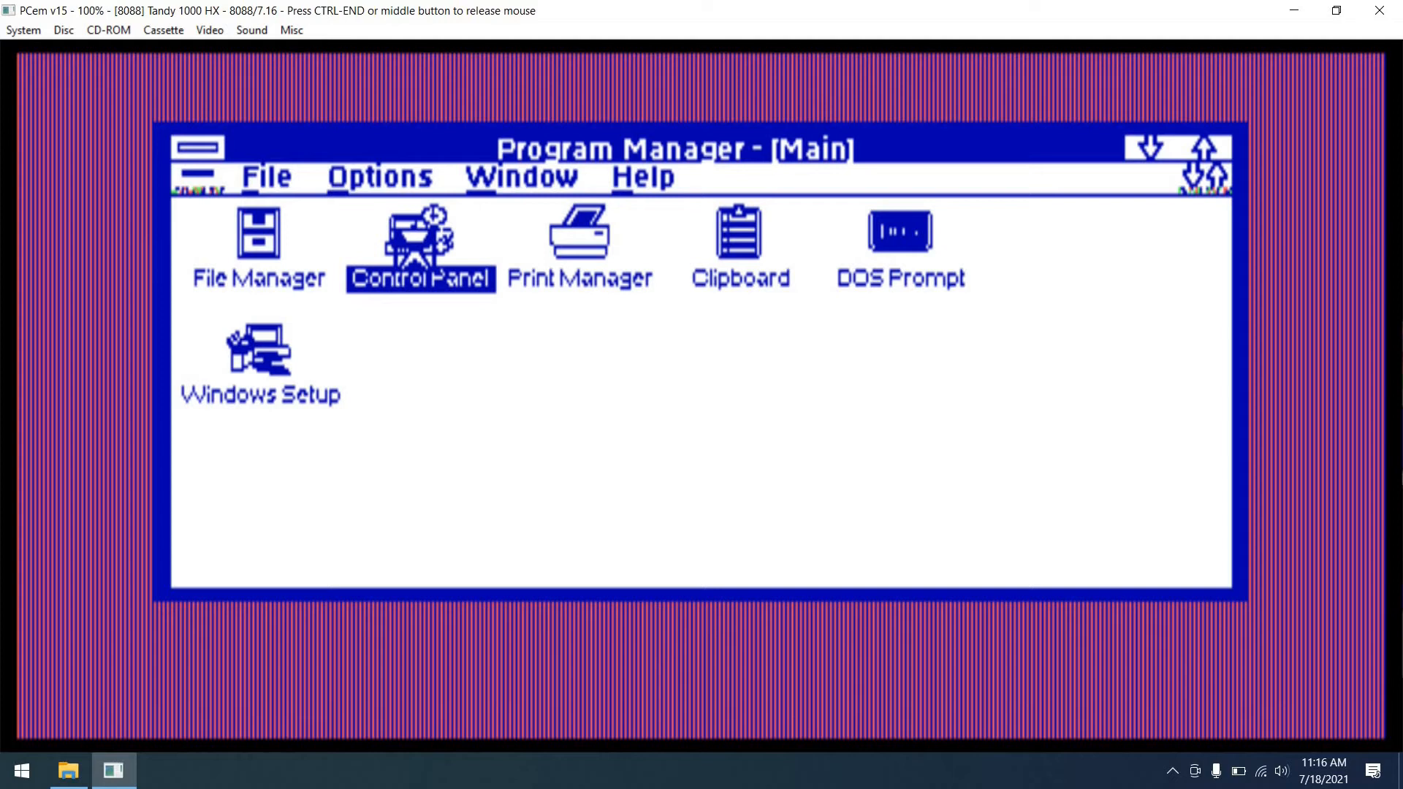
double_click(420, 241)
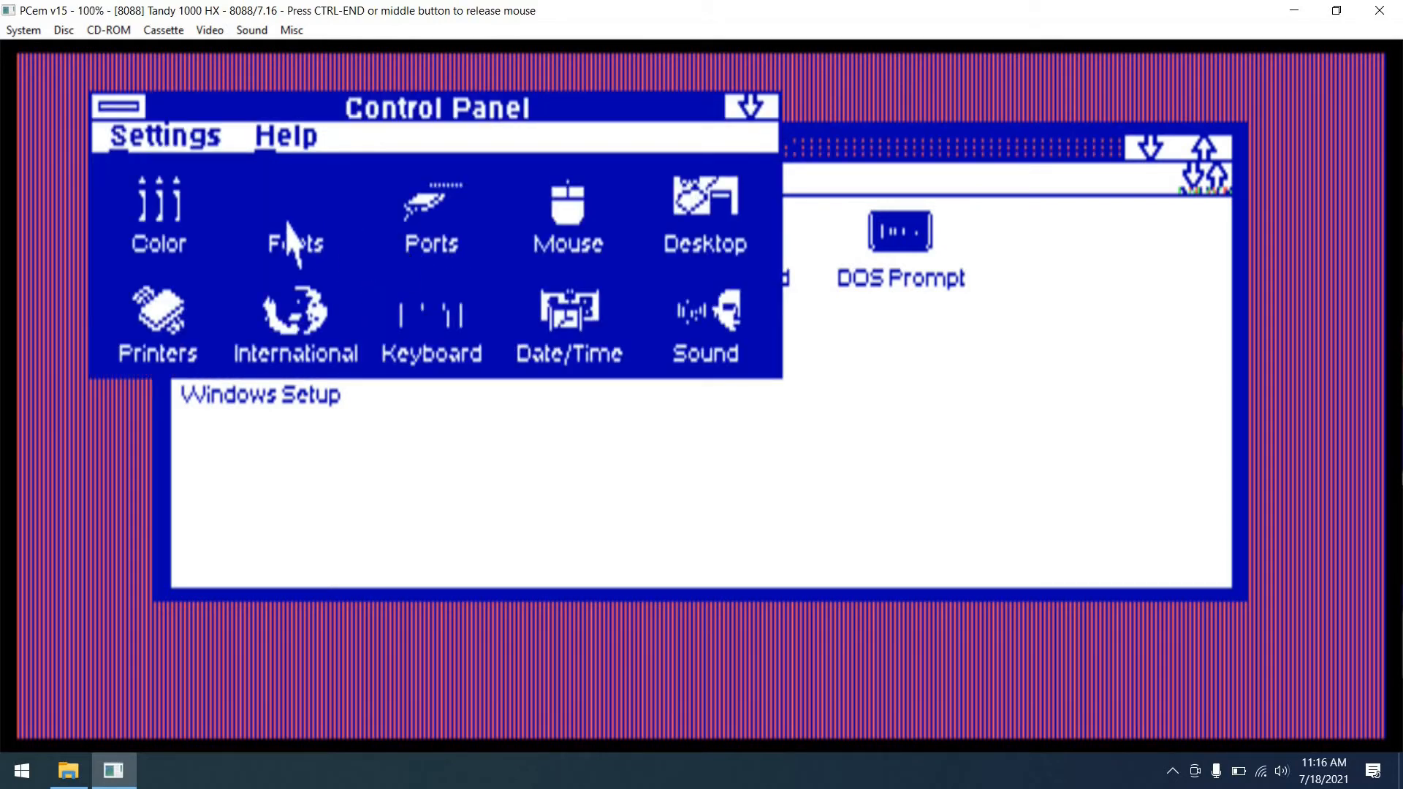
mouse_move(135, 220)
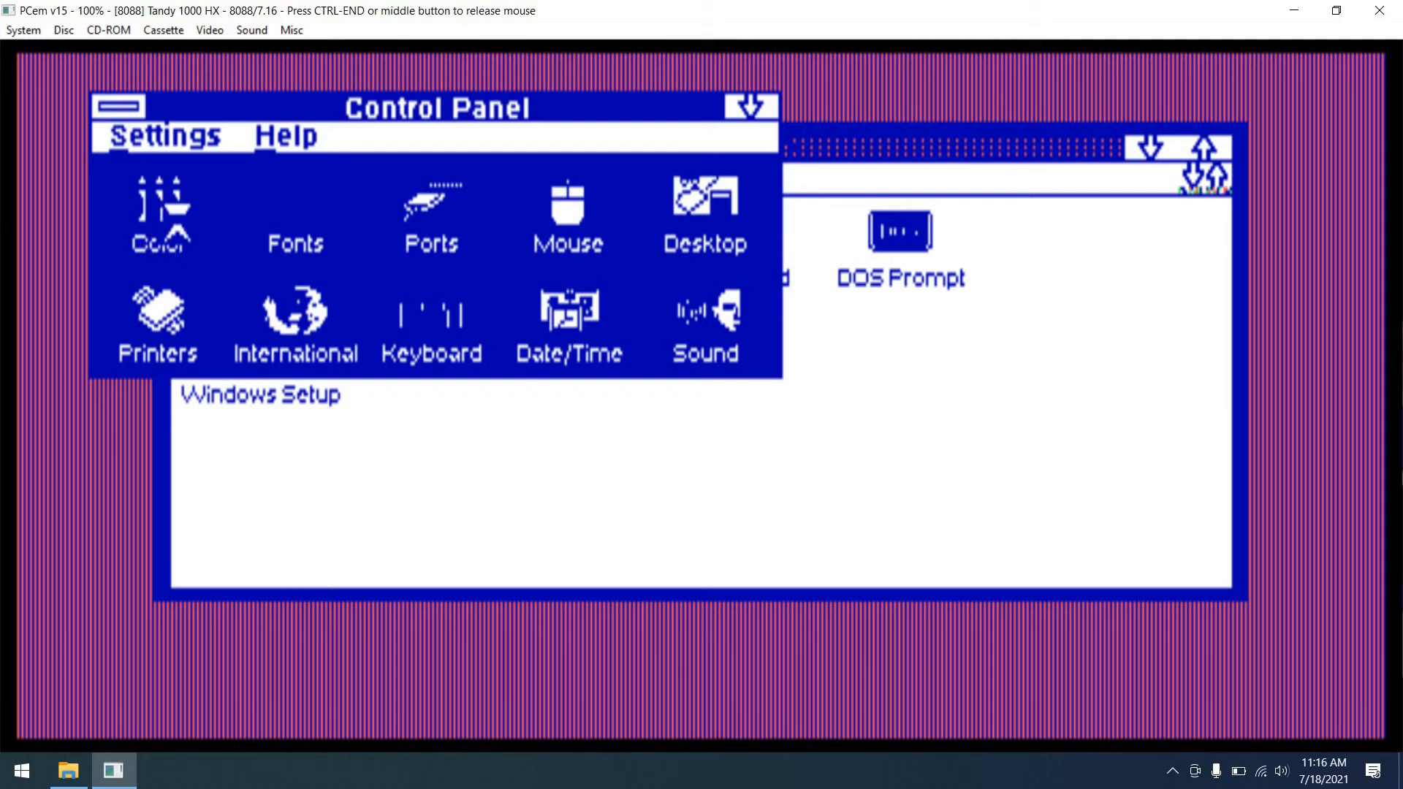
double_click(159, 212)
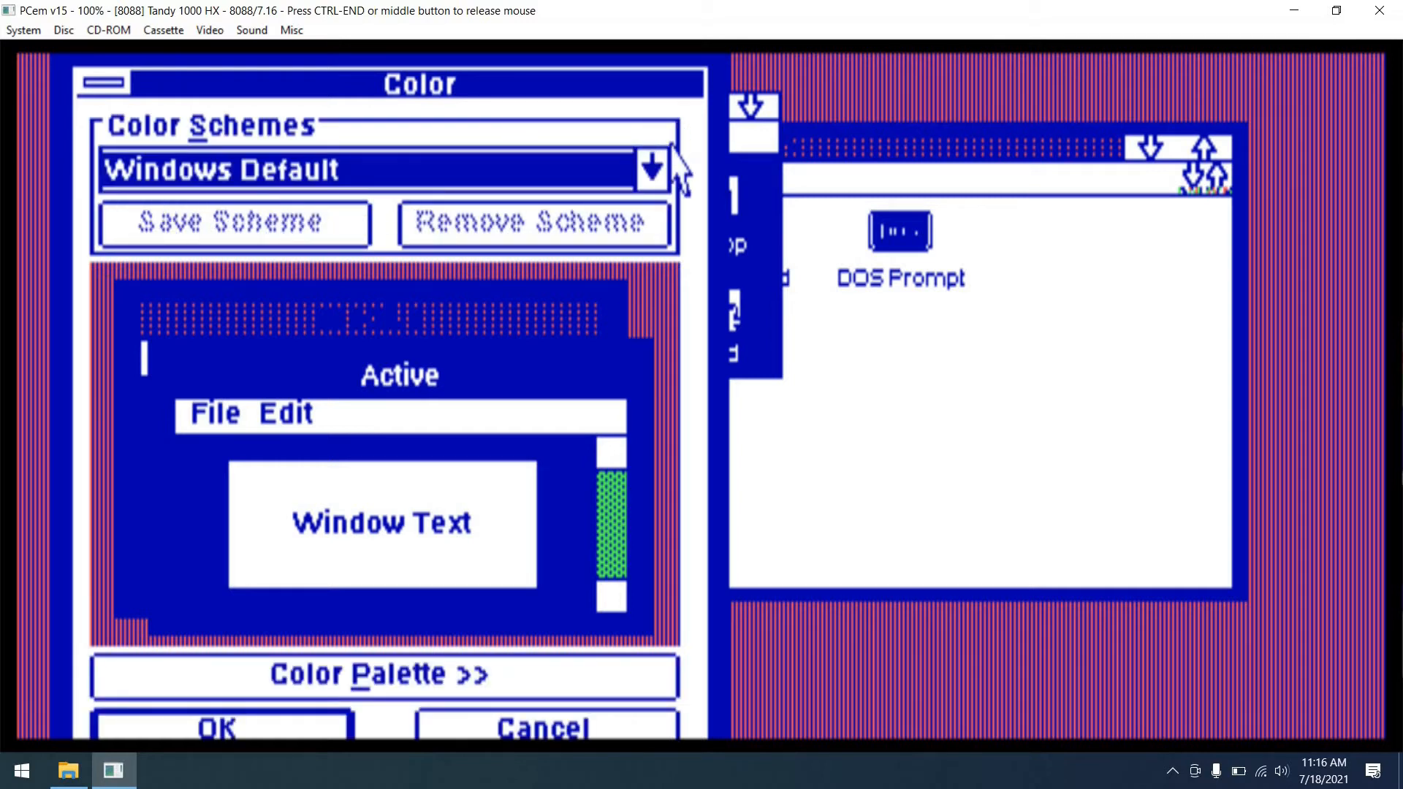
left_click(652, 167)
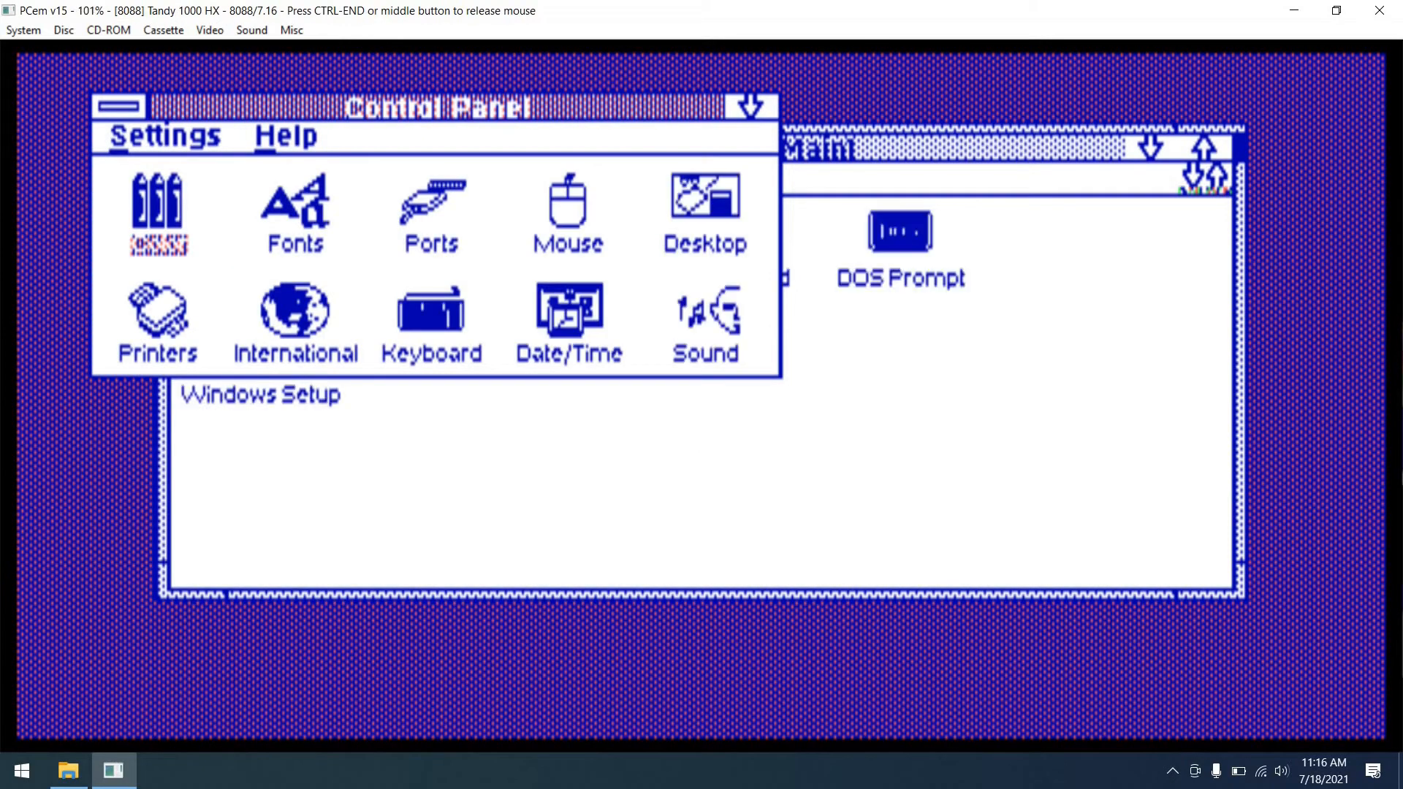
mouse_move(154, 114)
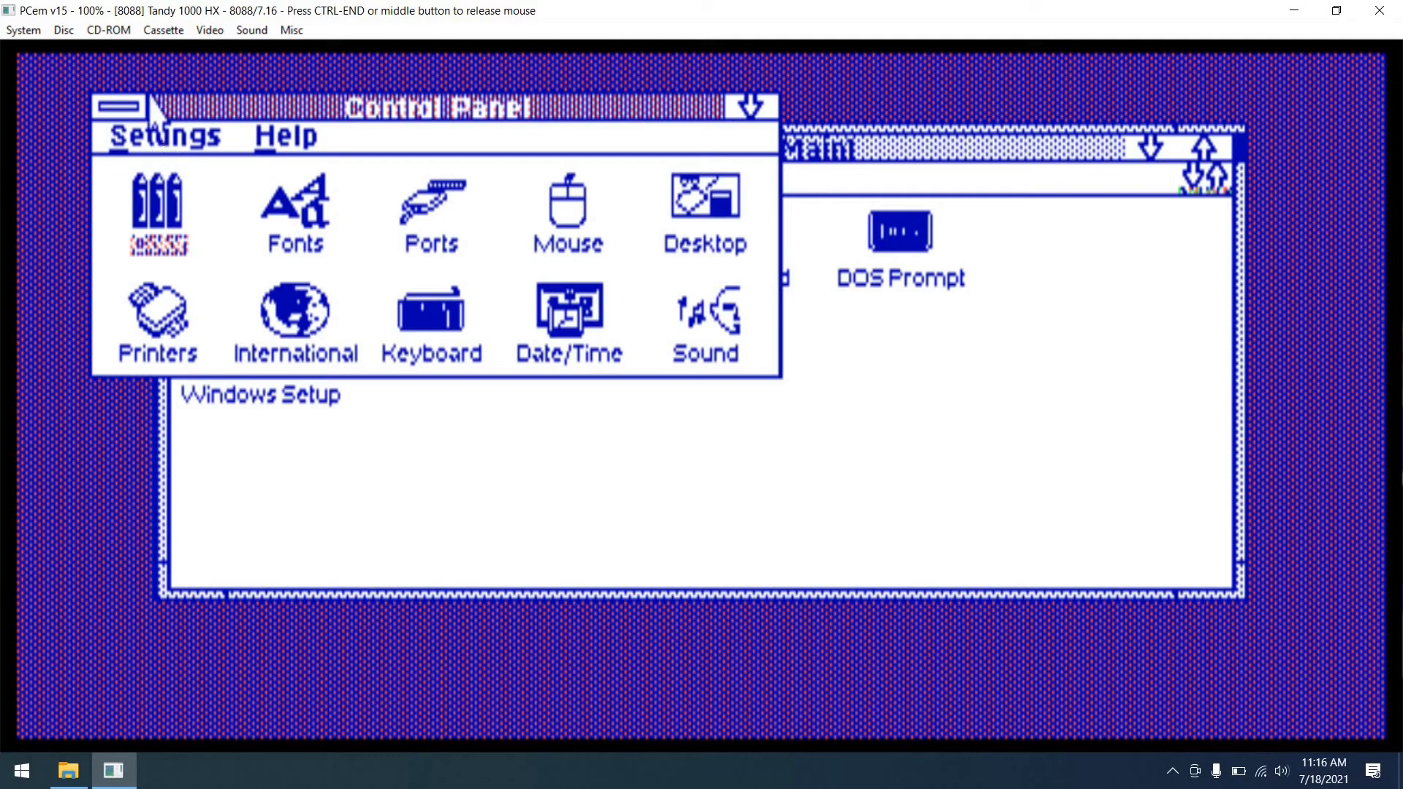
Step: Close Control Panel and the Main group, then open the Accessories group
left_click(120, 106)
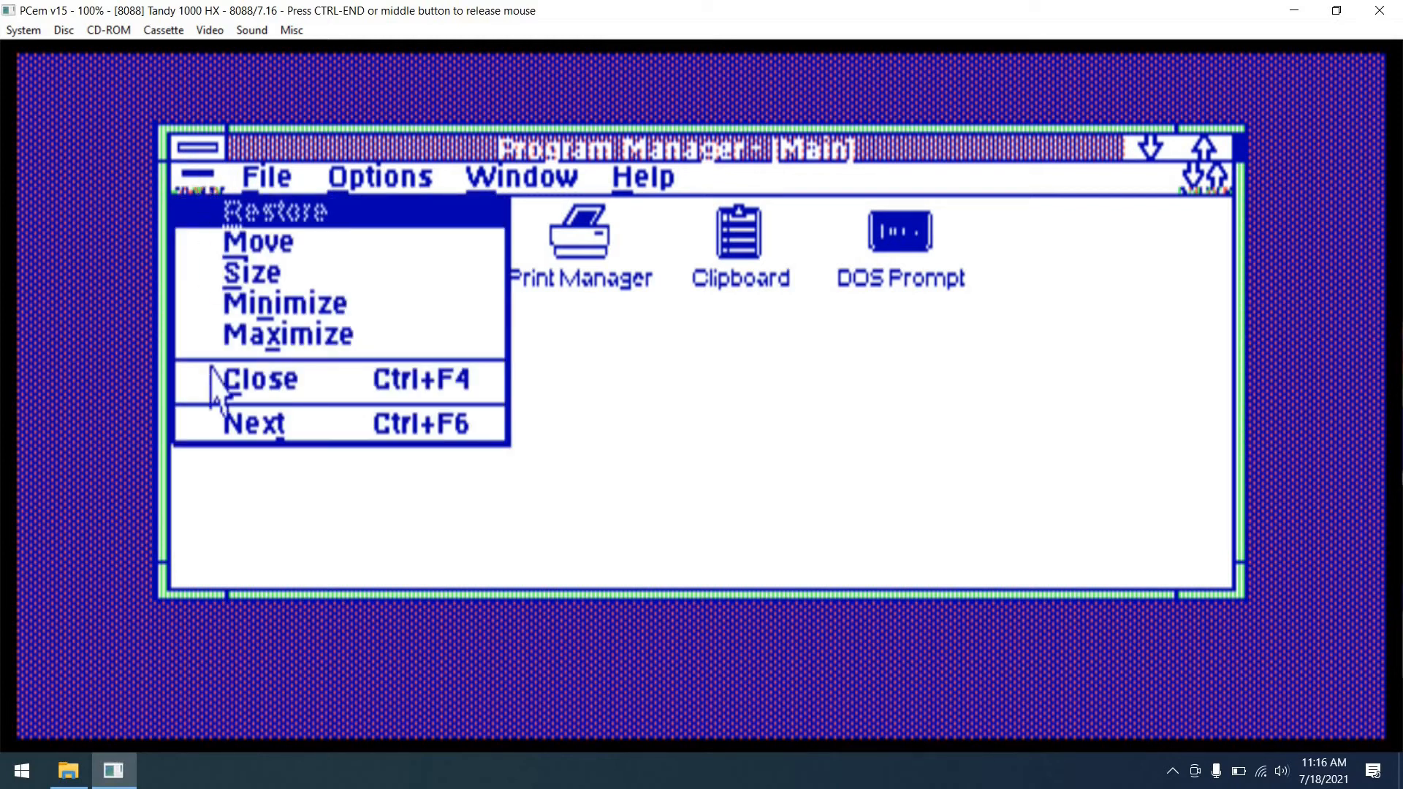
left_click(260, 380)
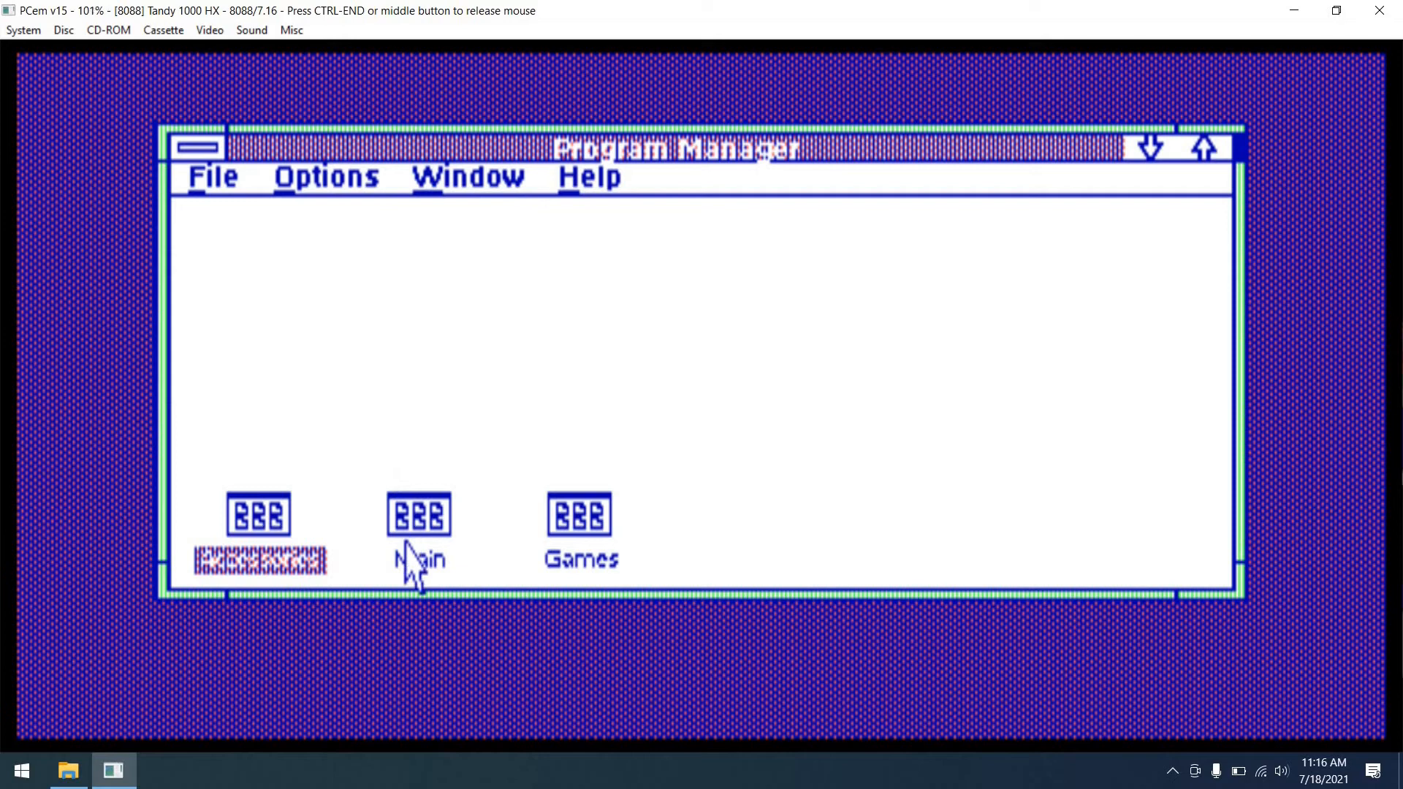
double_click(418, 525)
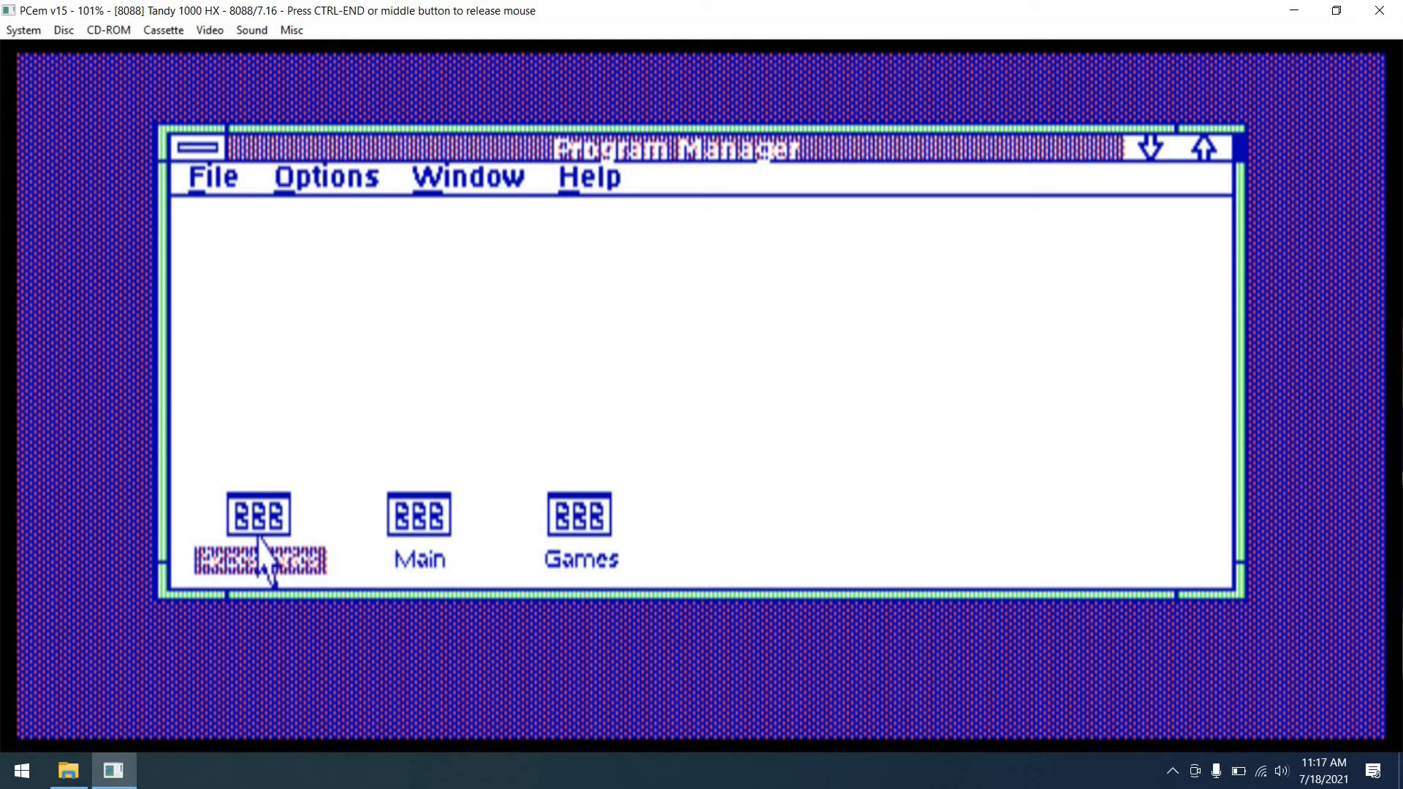
double_click(257, 517)
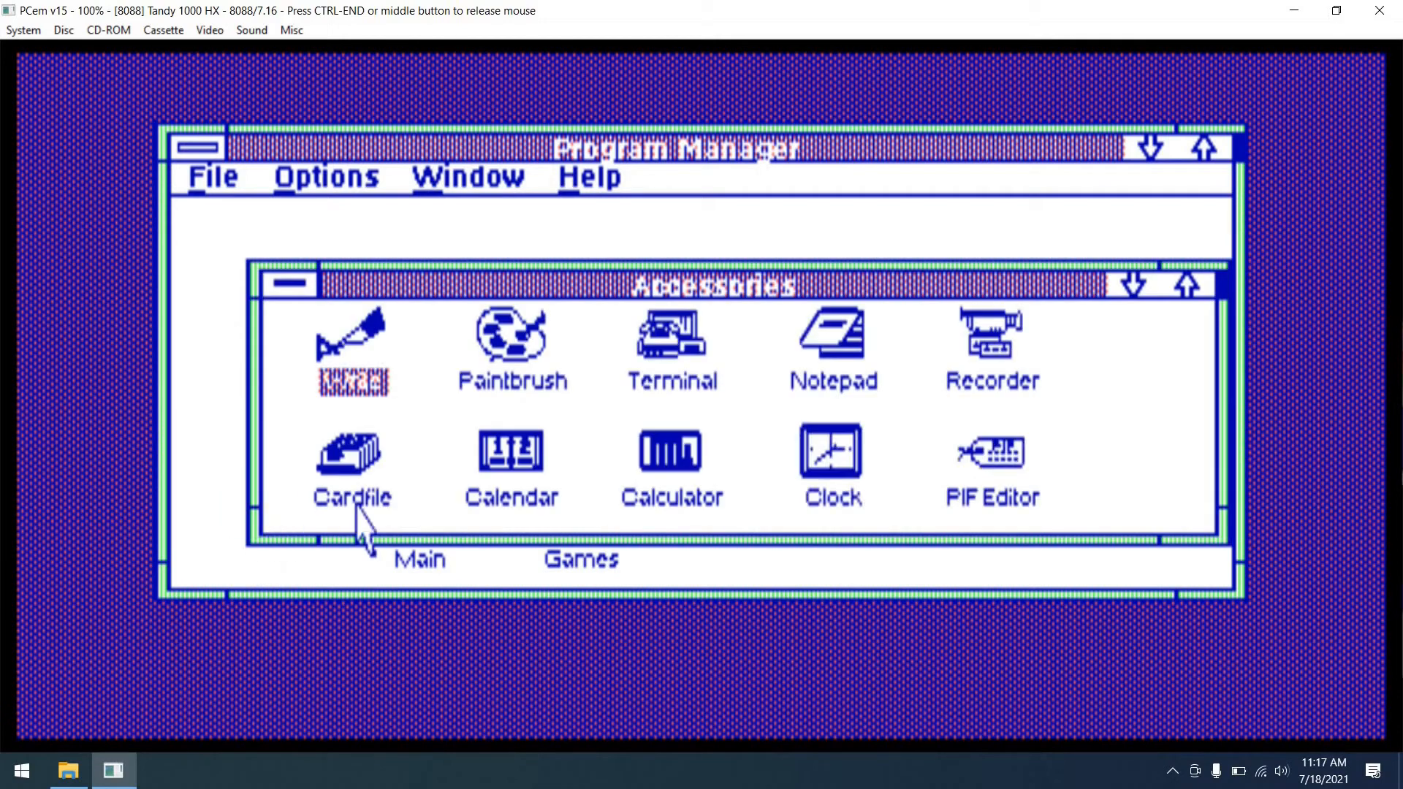
mouse_move(534, 373)
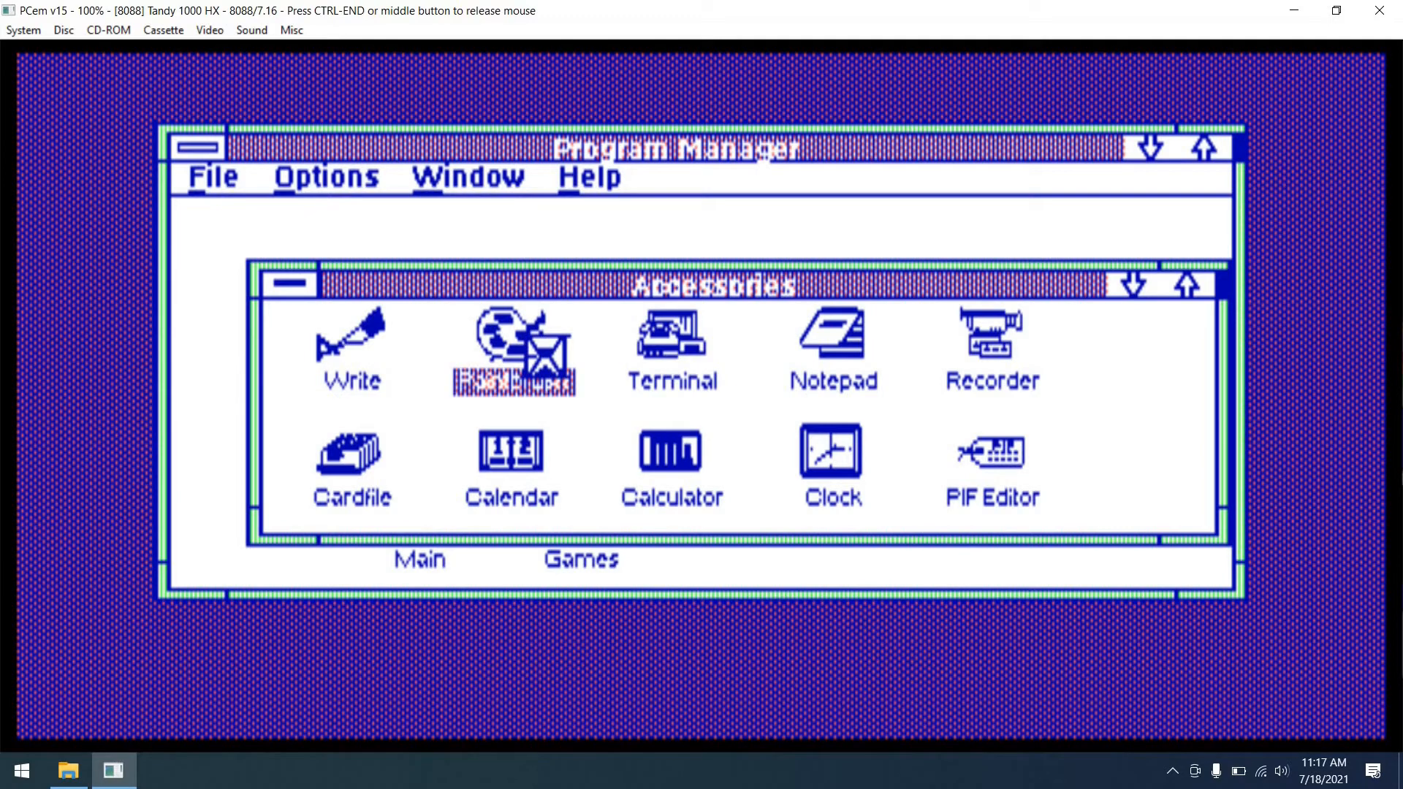
Step: Launch Paintbrush and draw a green zigzag line and a red curving line
double_click(515, 357)
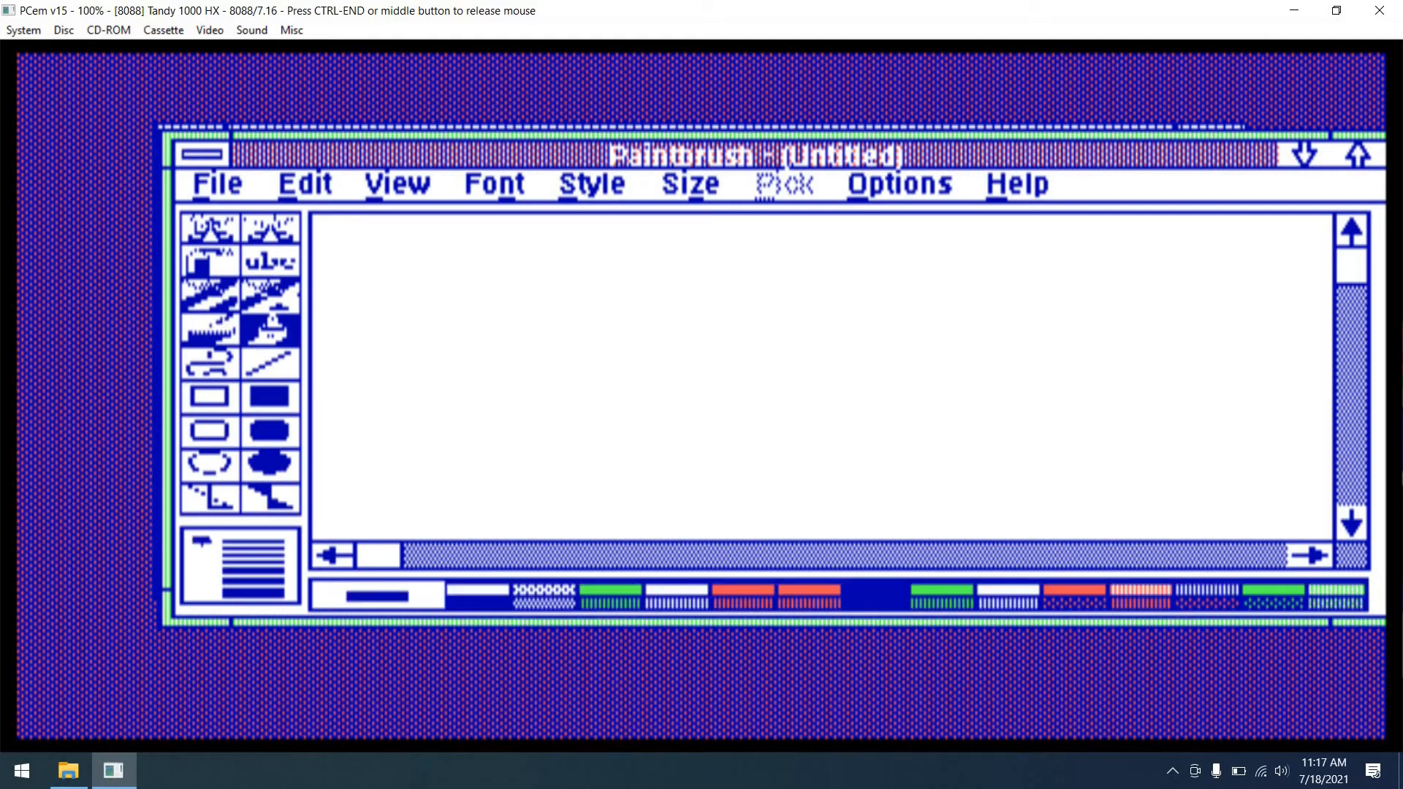
left_click(610, 597)
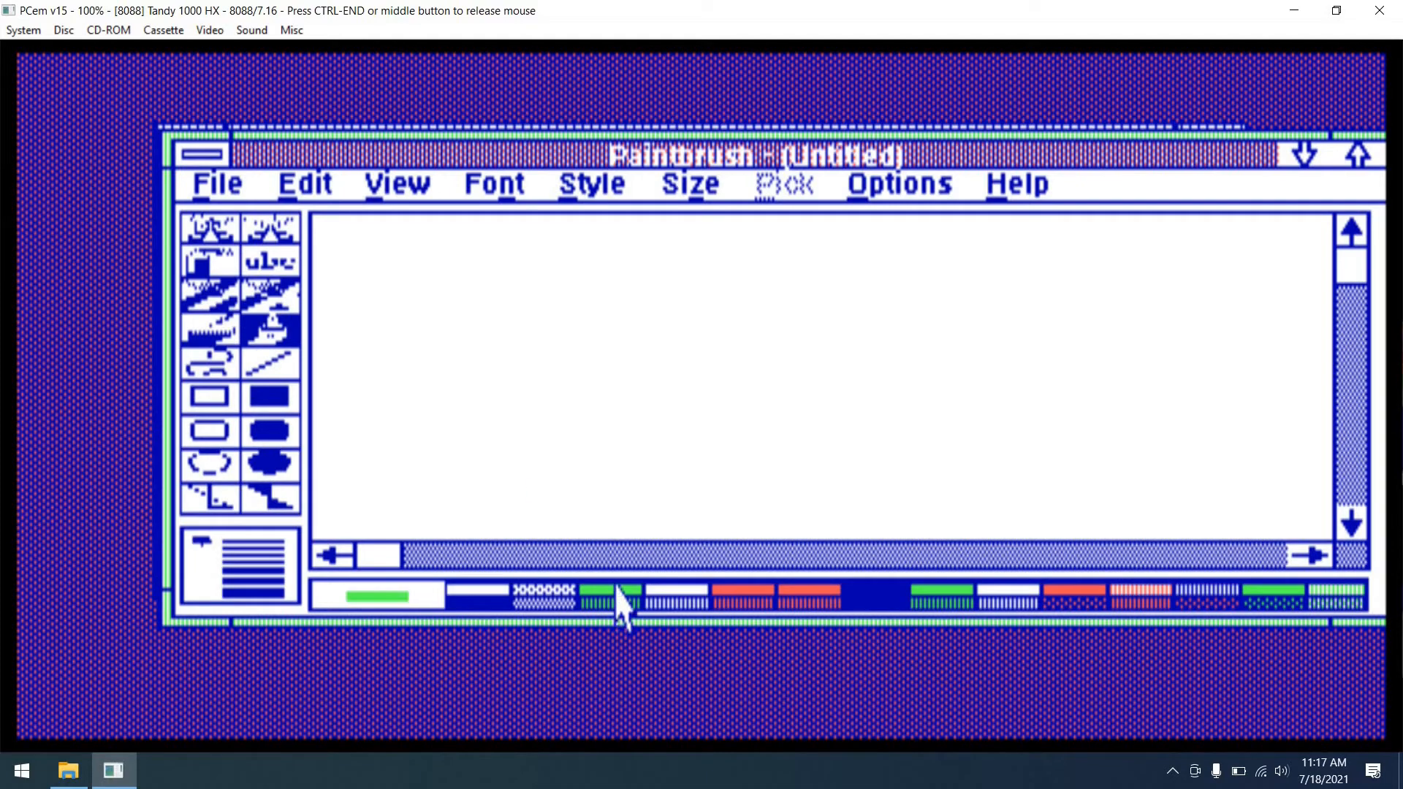
left_click_drag(451, 282, 682, 351)
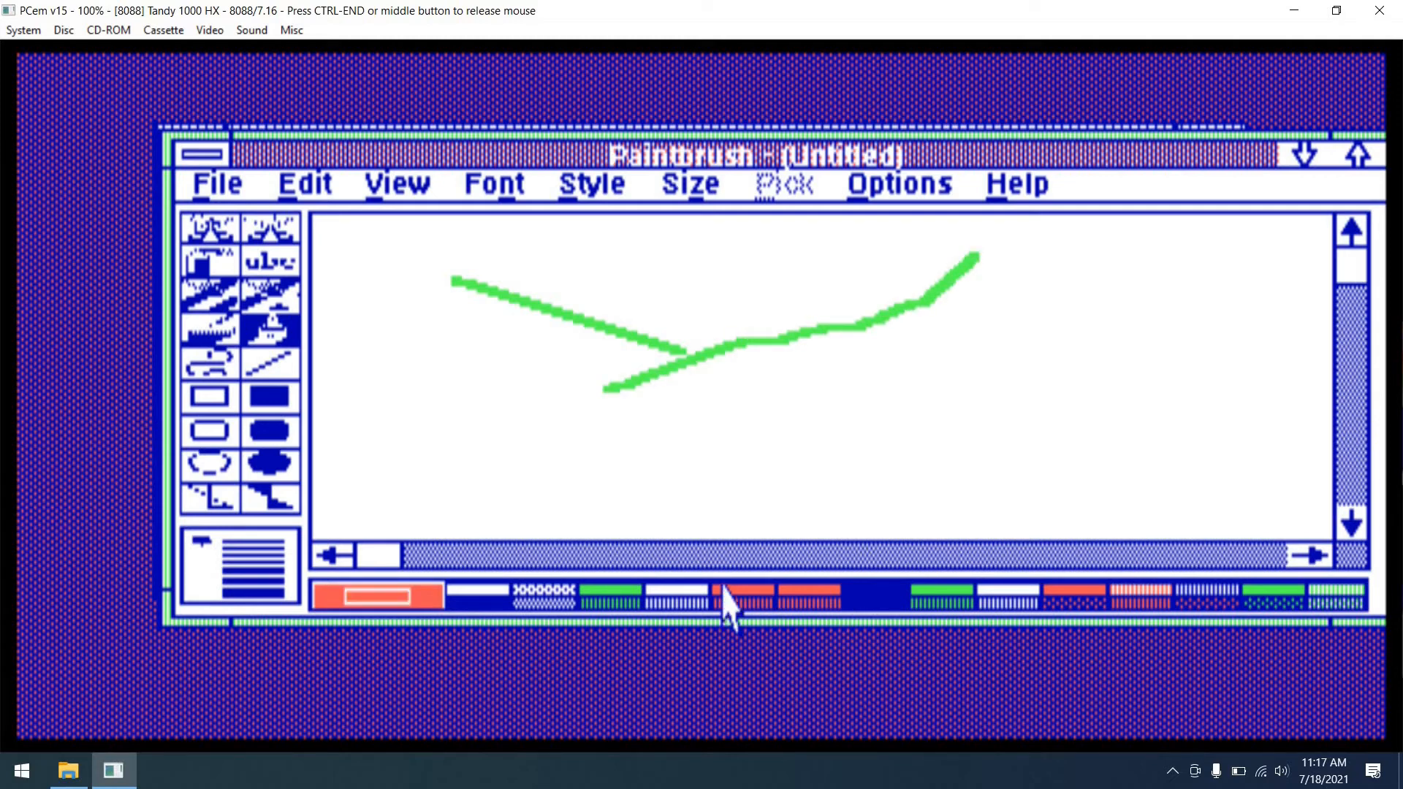
left_click_drag(730, 417, 1128, 293)
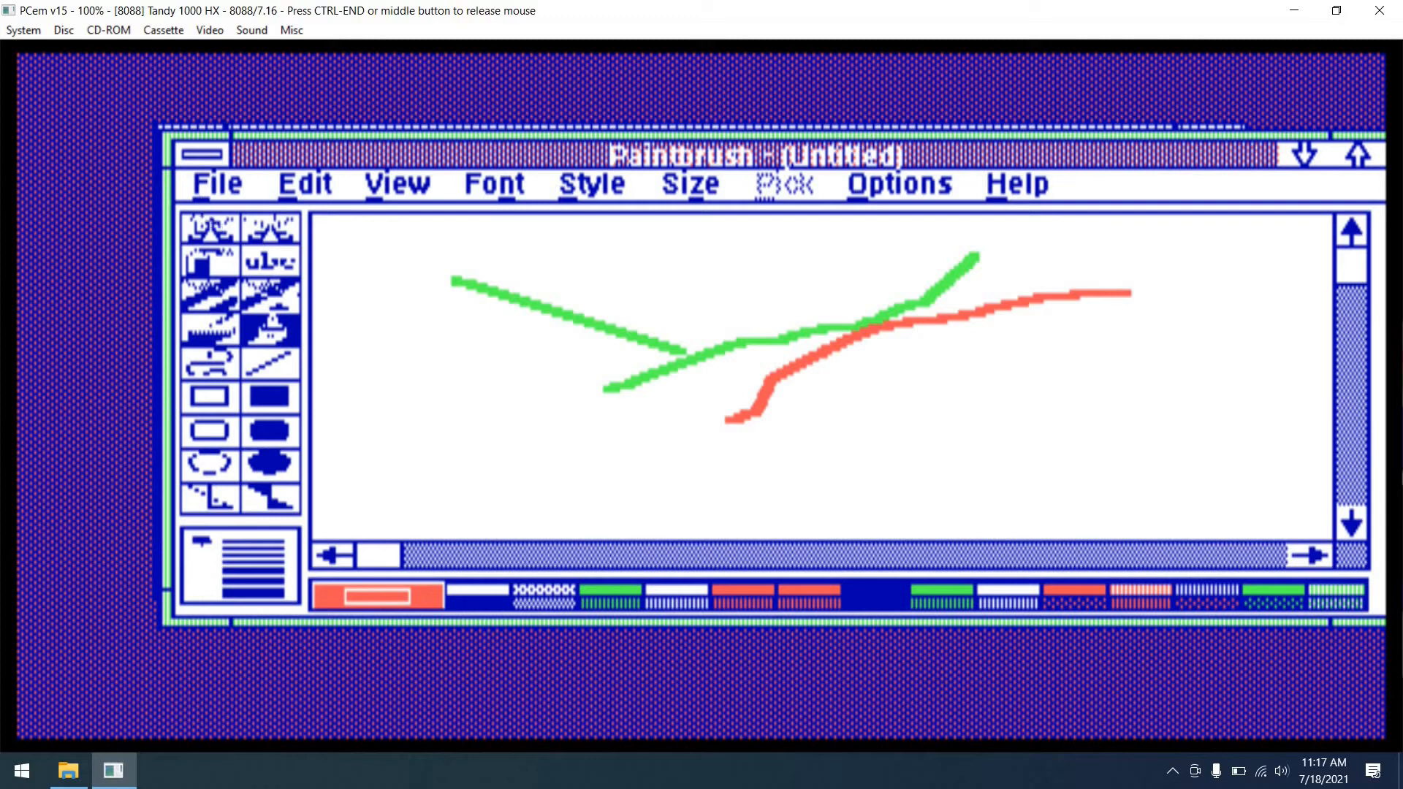
Step: Close Paintbrush discarding the drawing, then close Program Manager and confirm exiting Windows
left_click(216, 183)
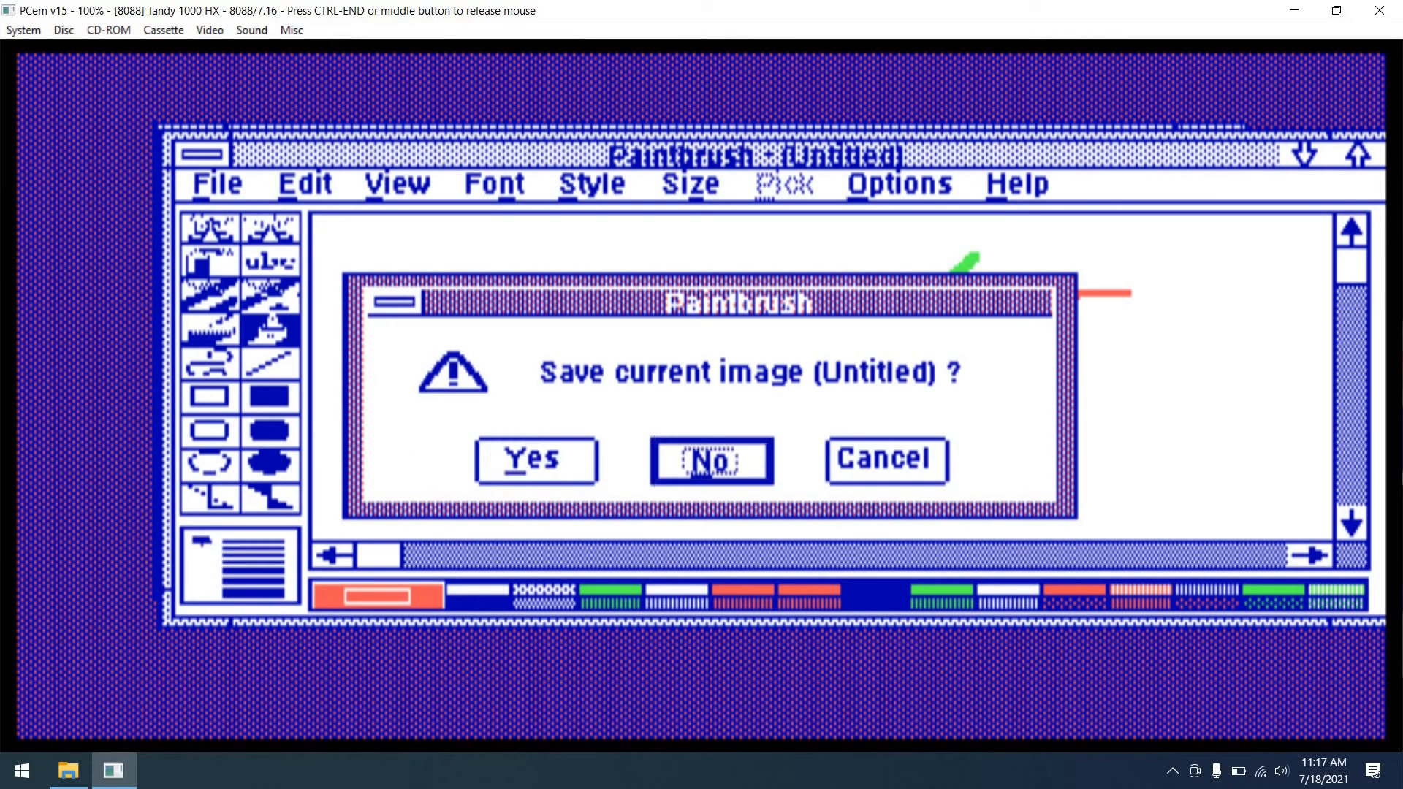
left_click(711, 460)
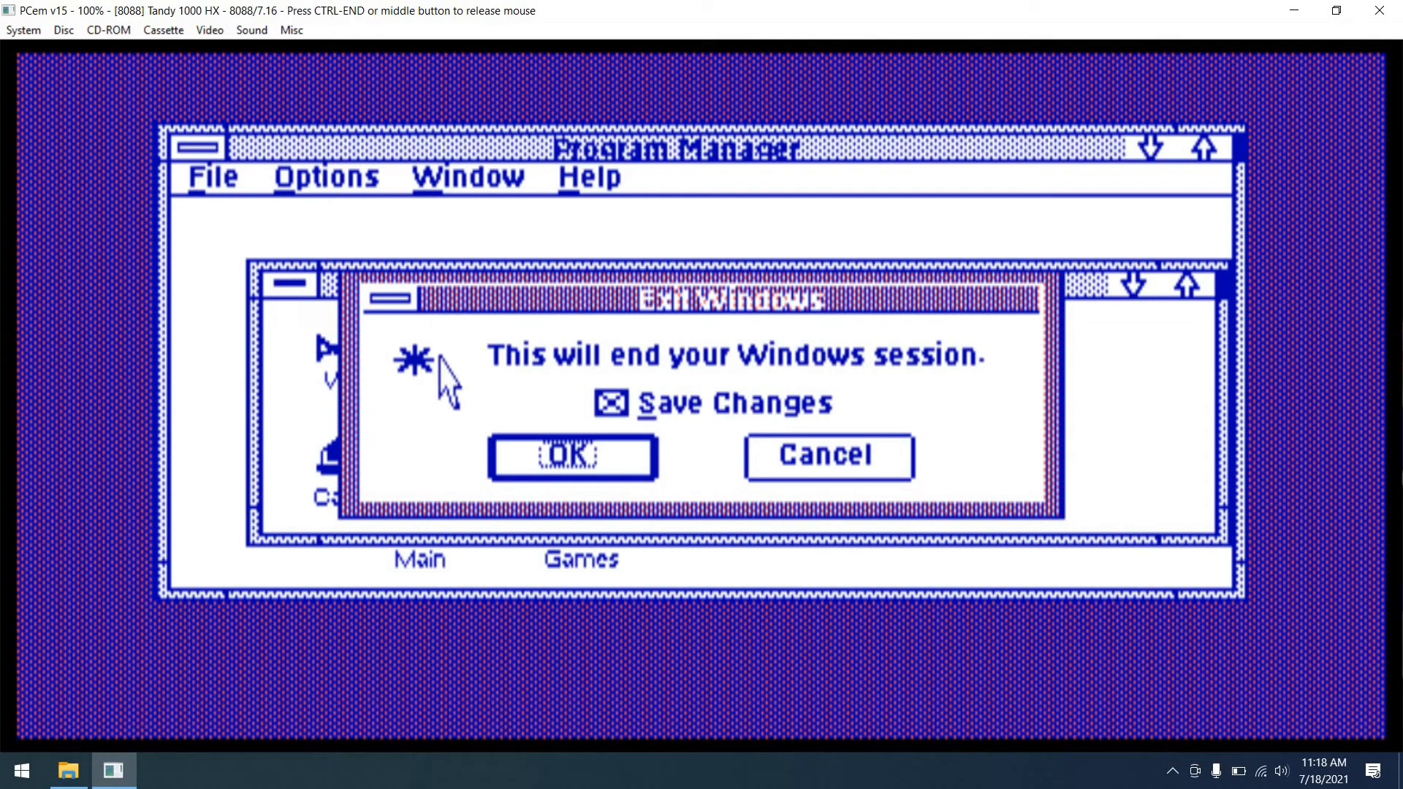
left_click(567, 456)
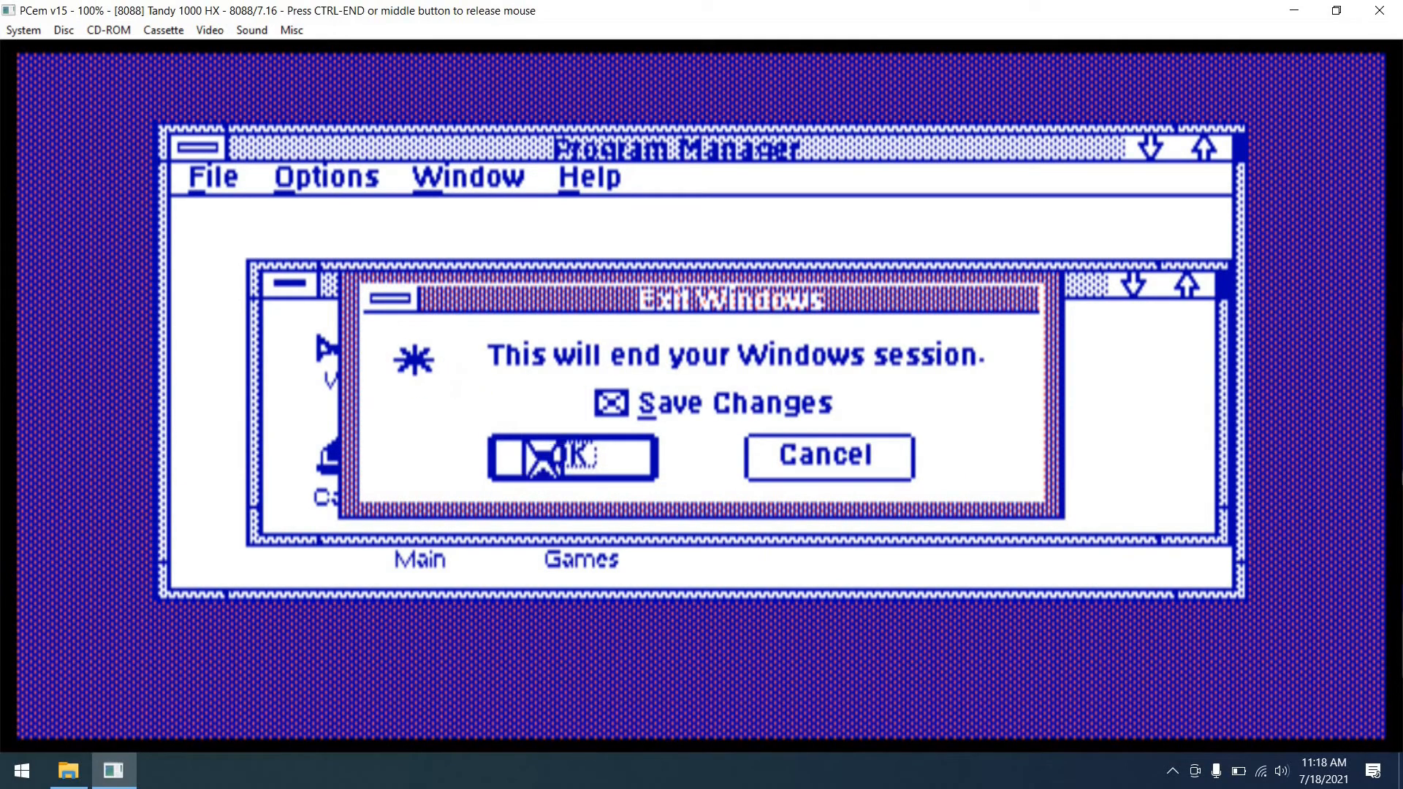
left_click(570, 459)
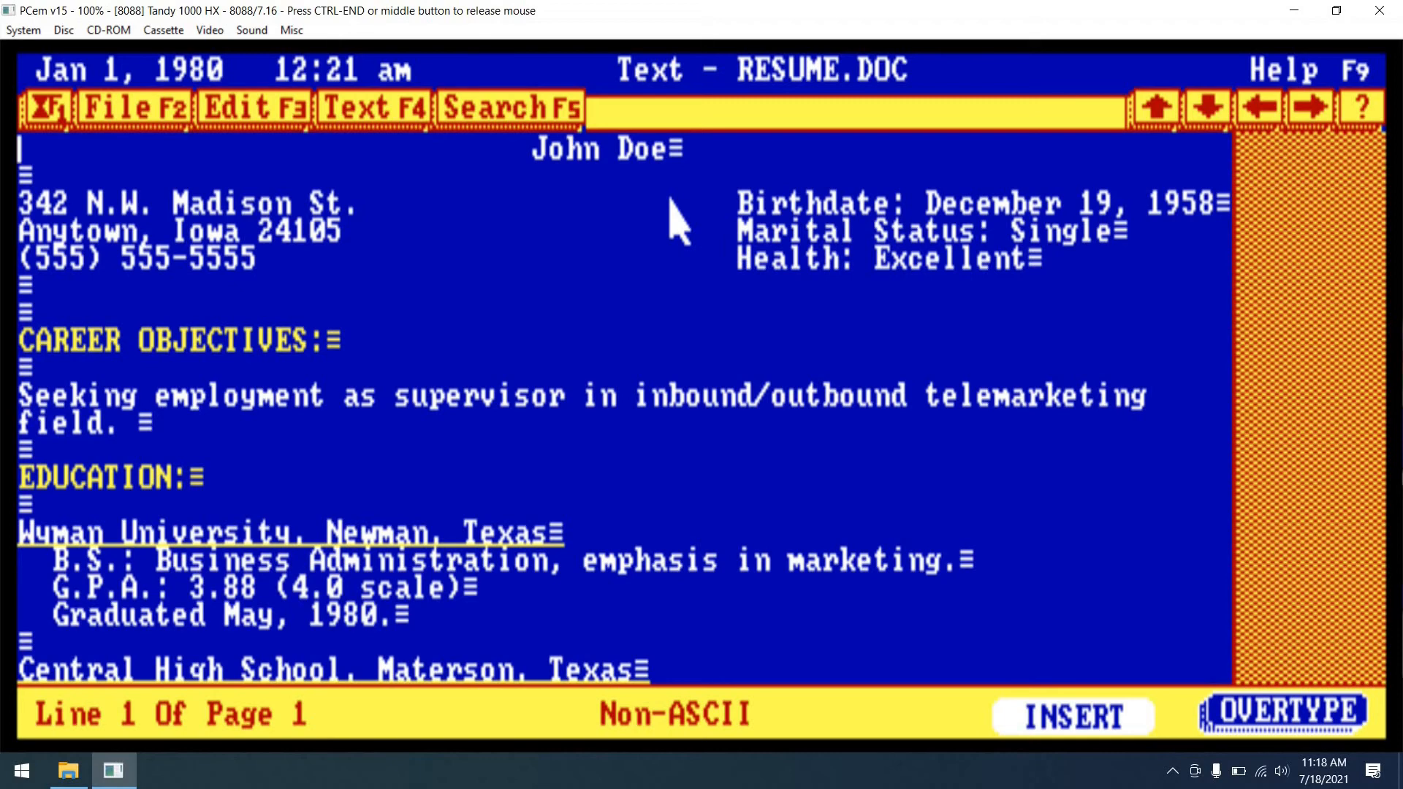
Step: Quit the Text program via its File F2 menu, closing RESUME.DOC
left_click(128, 110)
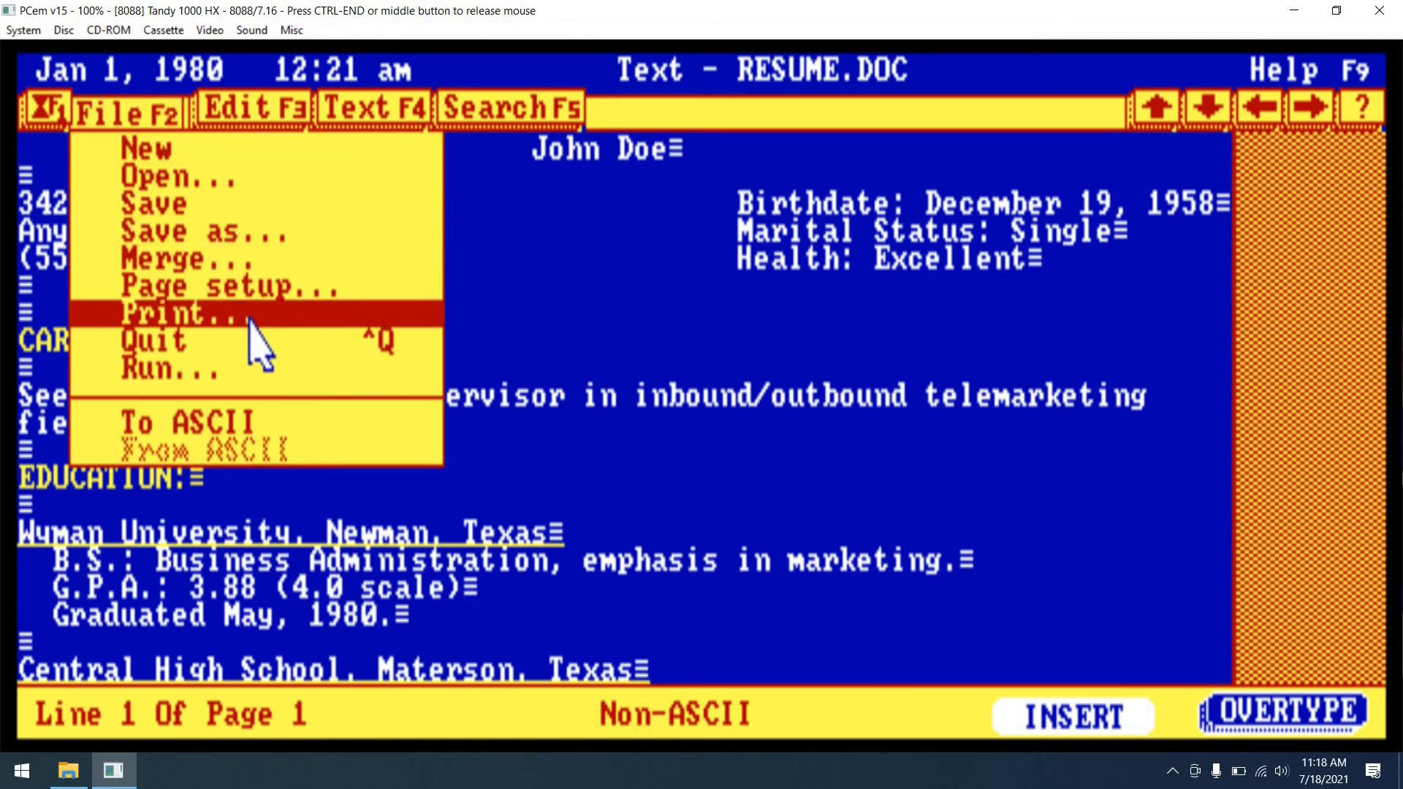
key("Escape")
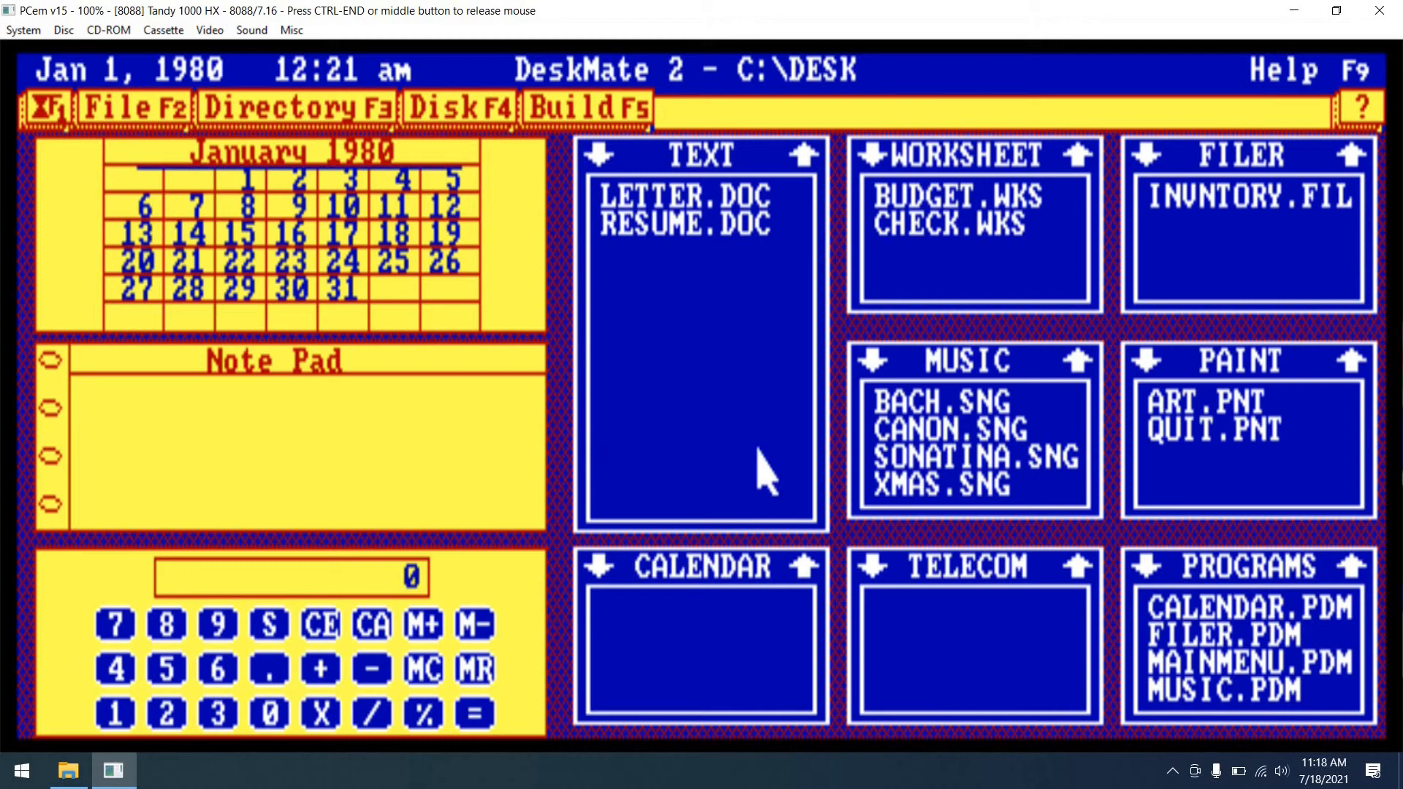
mouse_move(1267, 593)
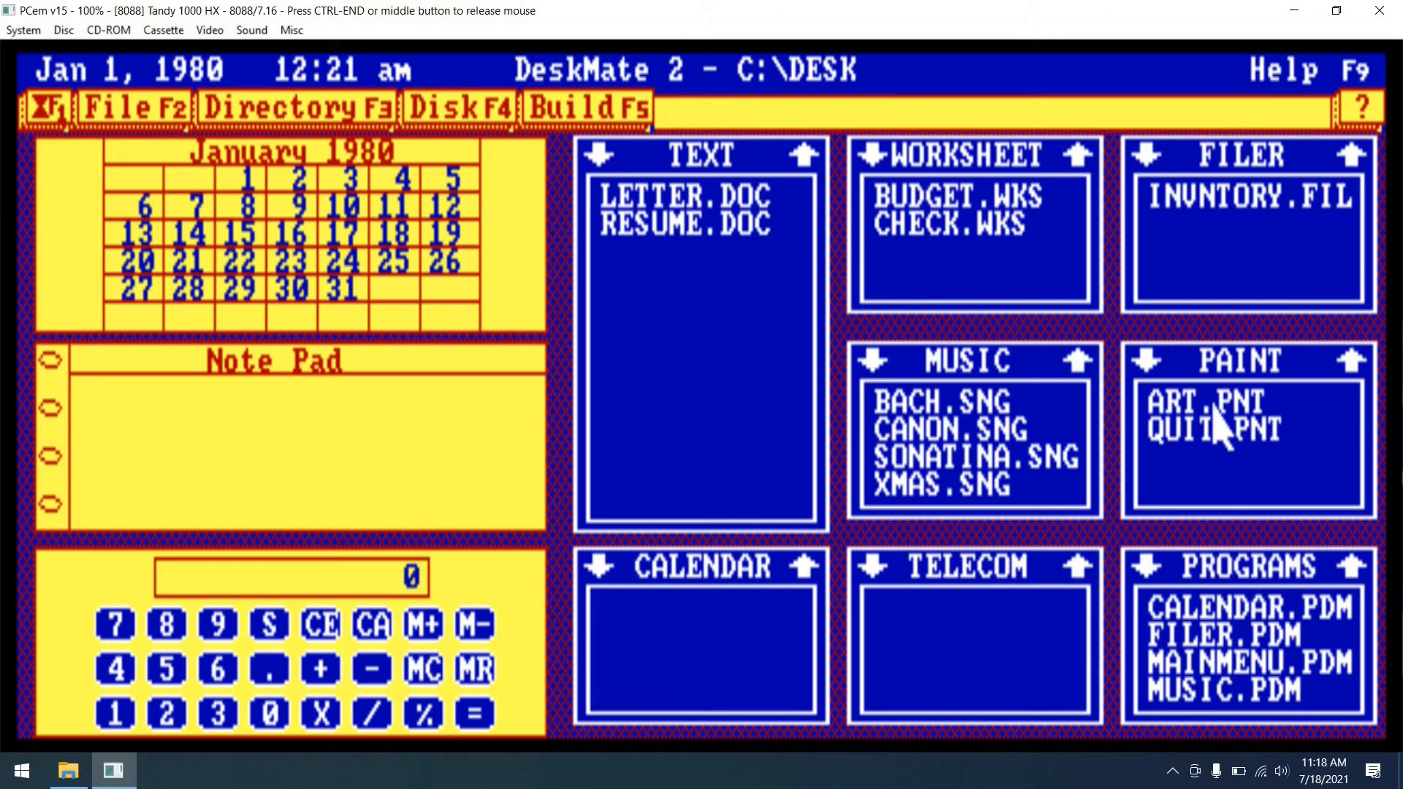
double_click(1194, 416)
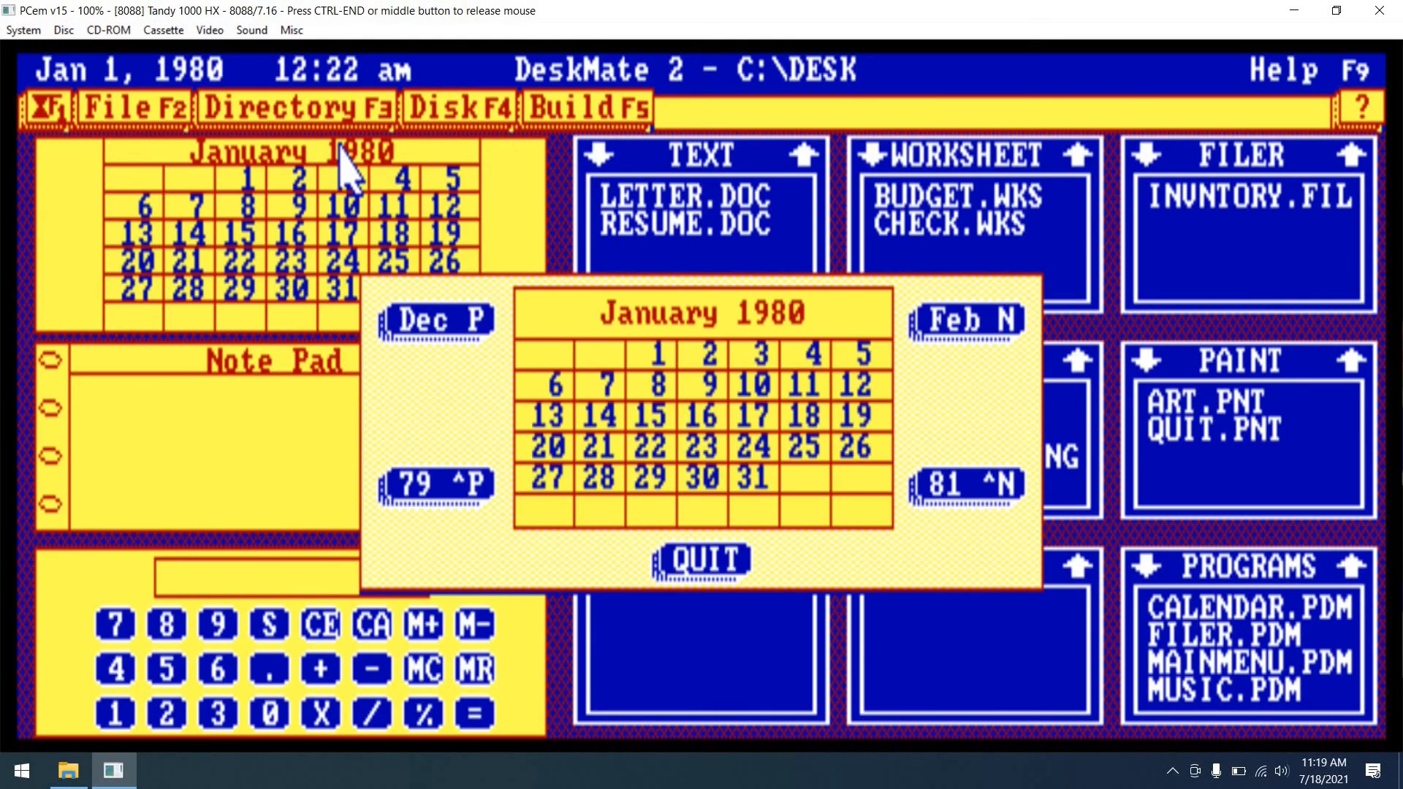
mouse_move(272, 212)
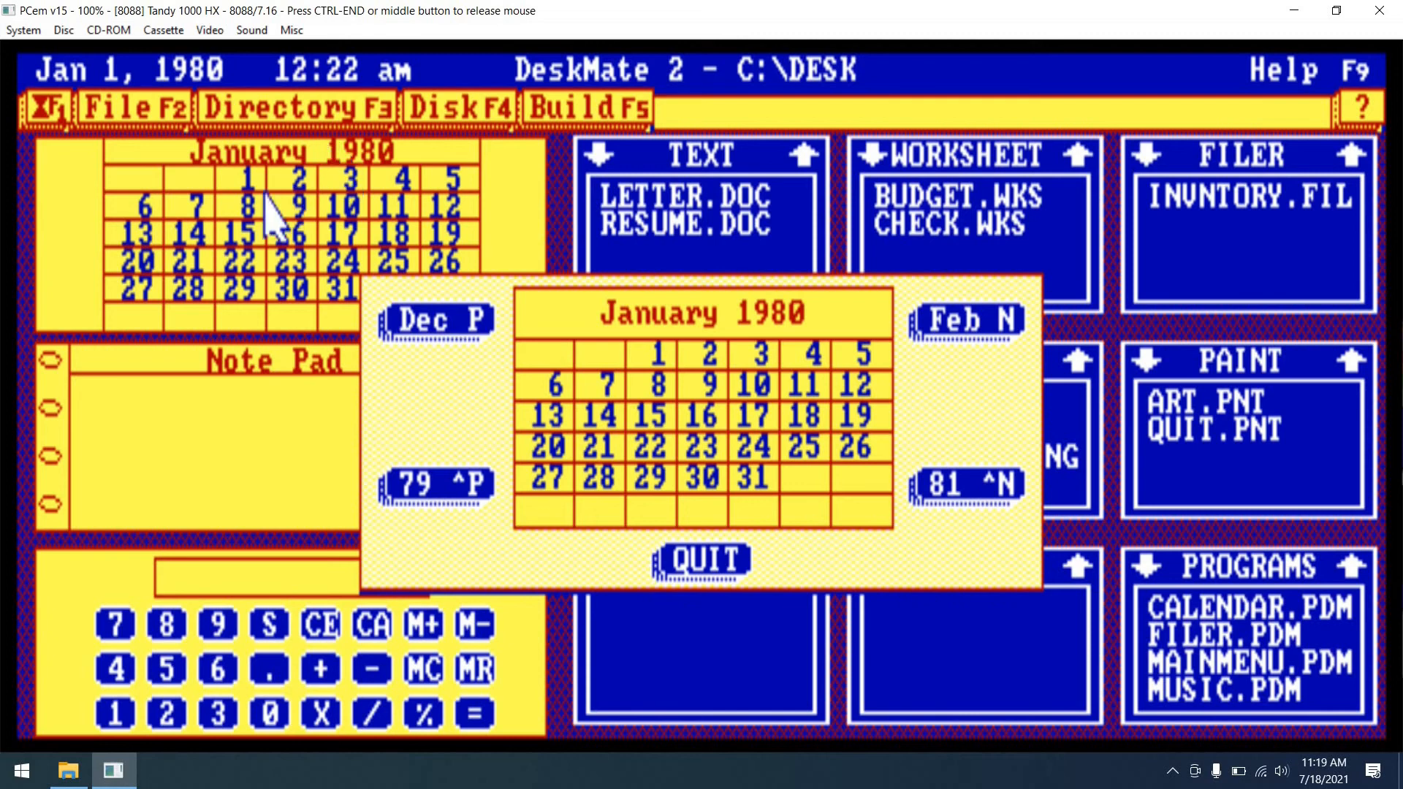
mouse_move(735, 578)
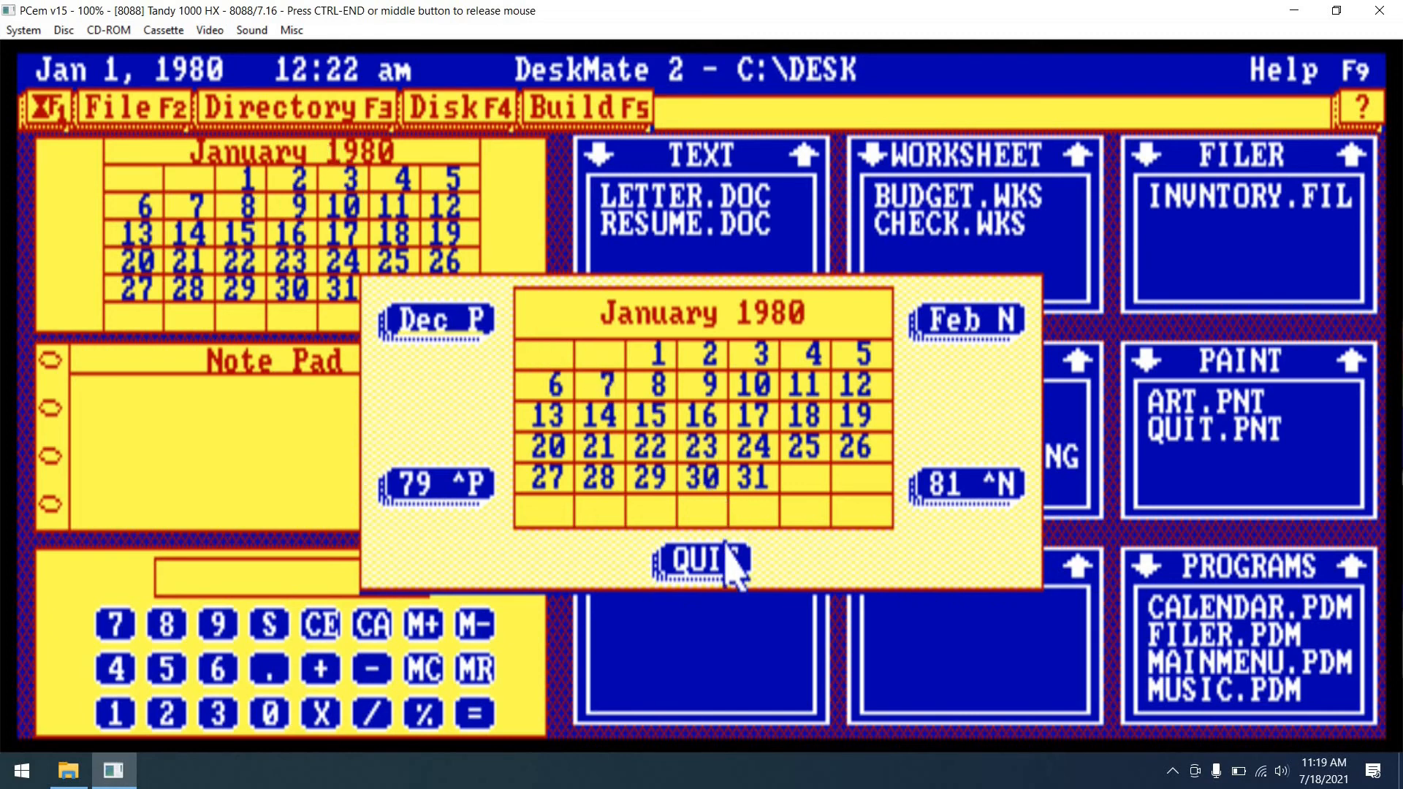
Step: Quit the January 1980 calendar popup and pull down DeskMate's File F2 menu
left_click(700, 564)
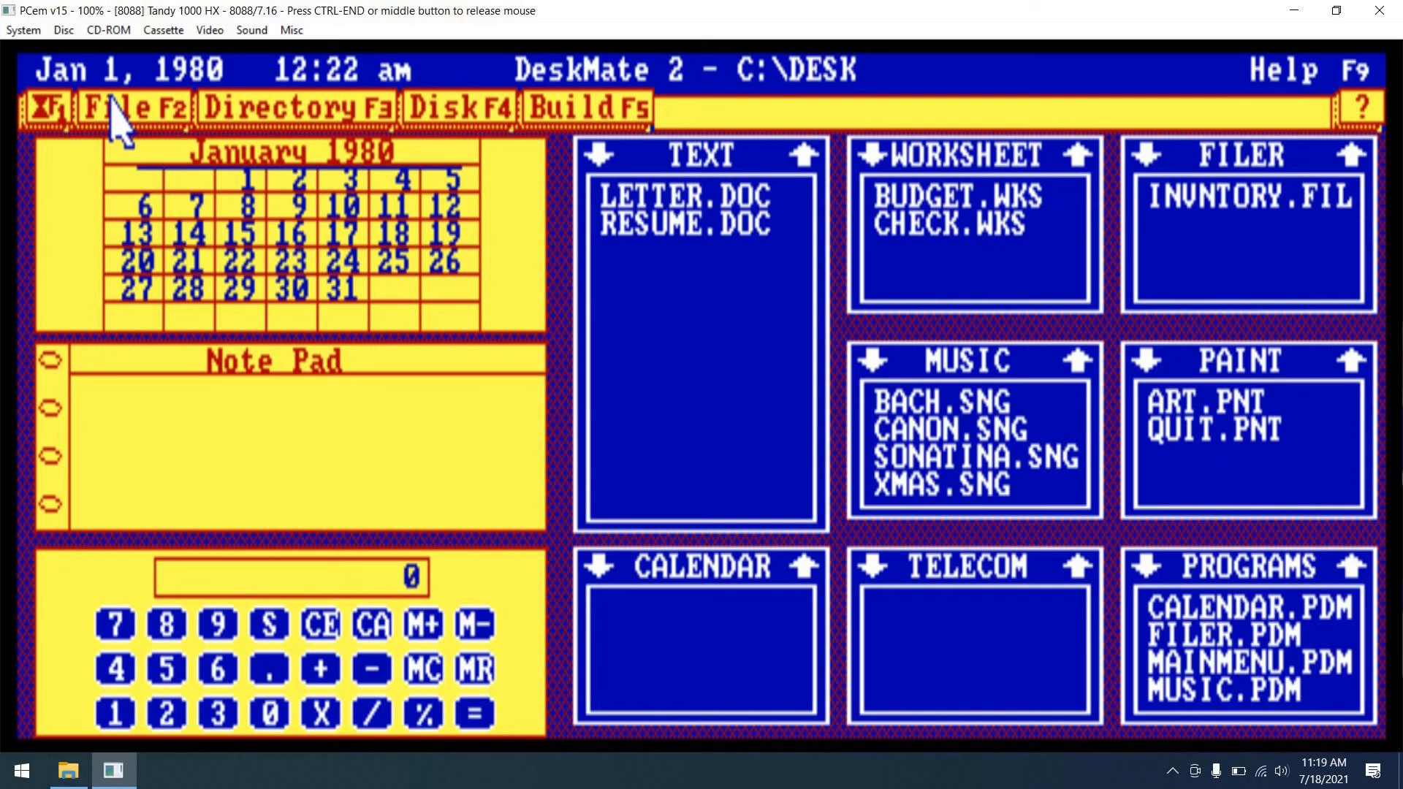
left_click(117, 111)
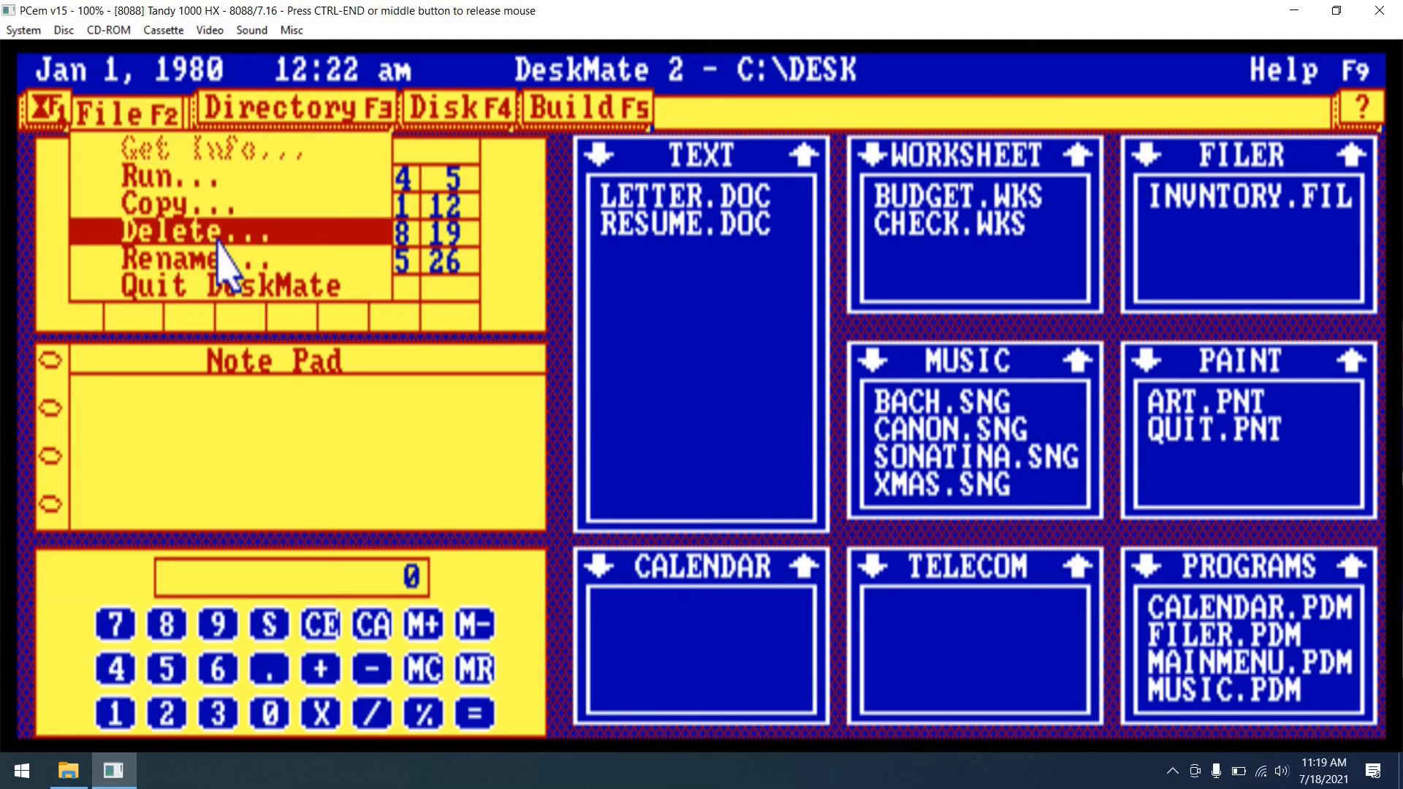